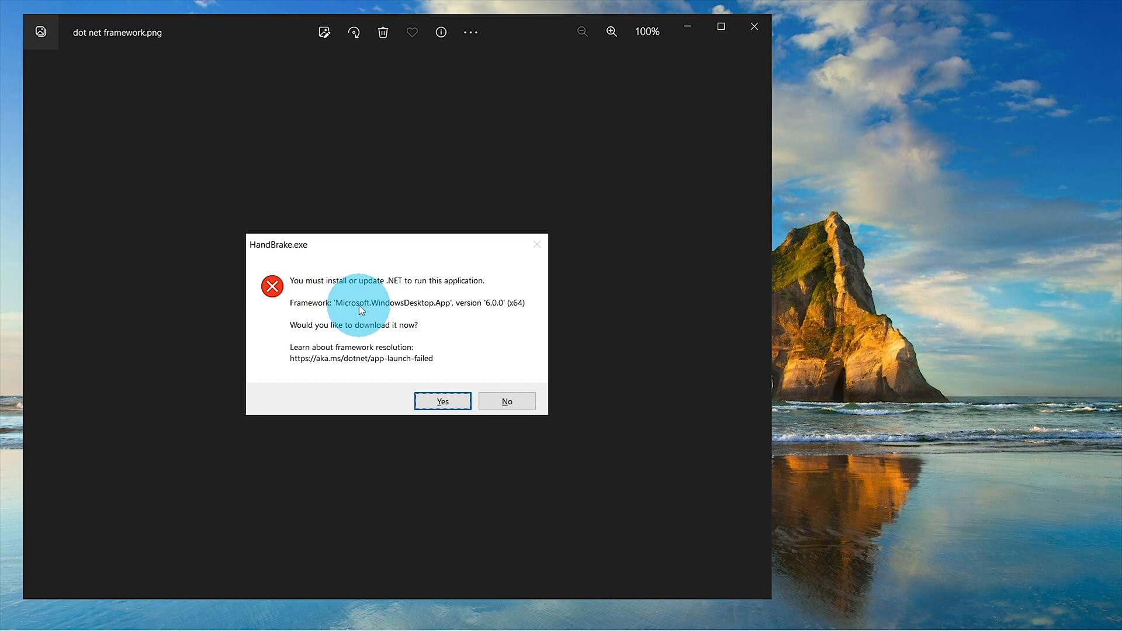
pyautogui.moveTo(485, 286)
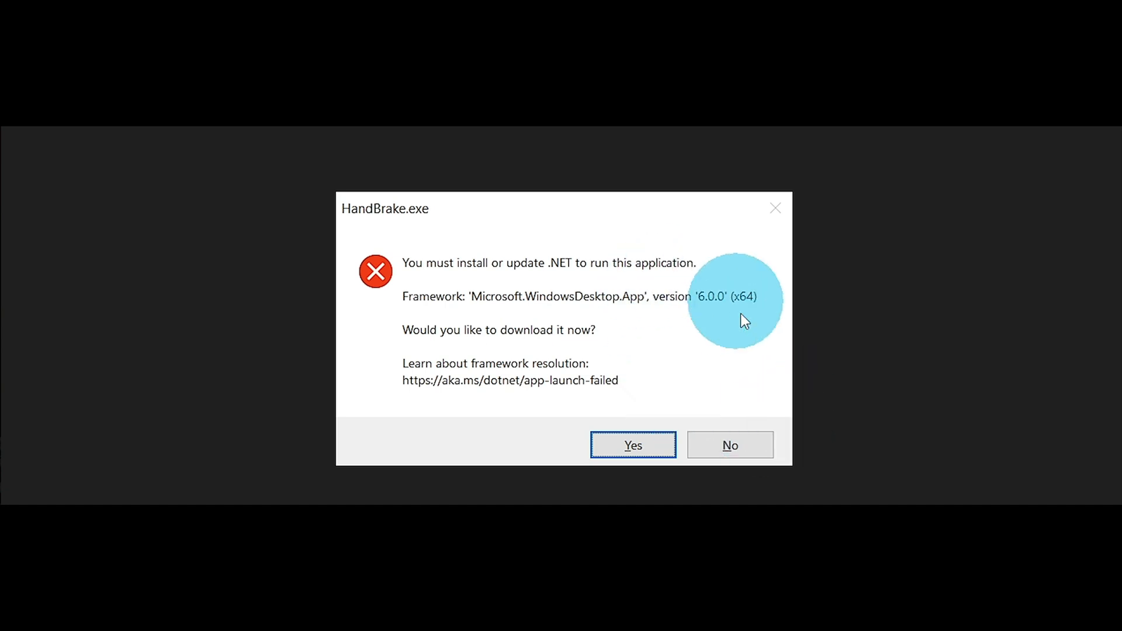
pyautogui.moveTo(735, 369)
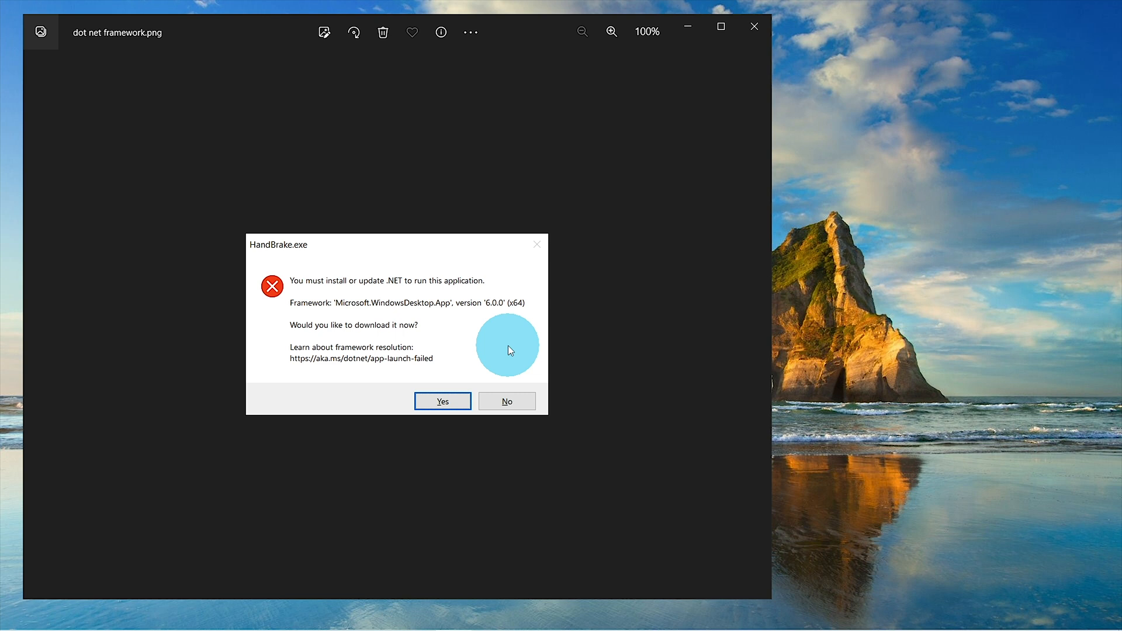
pyautogui.moveTo(442, 401)
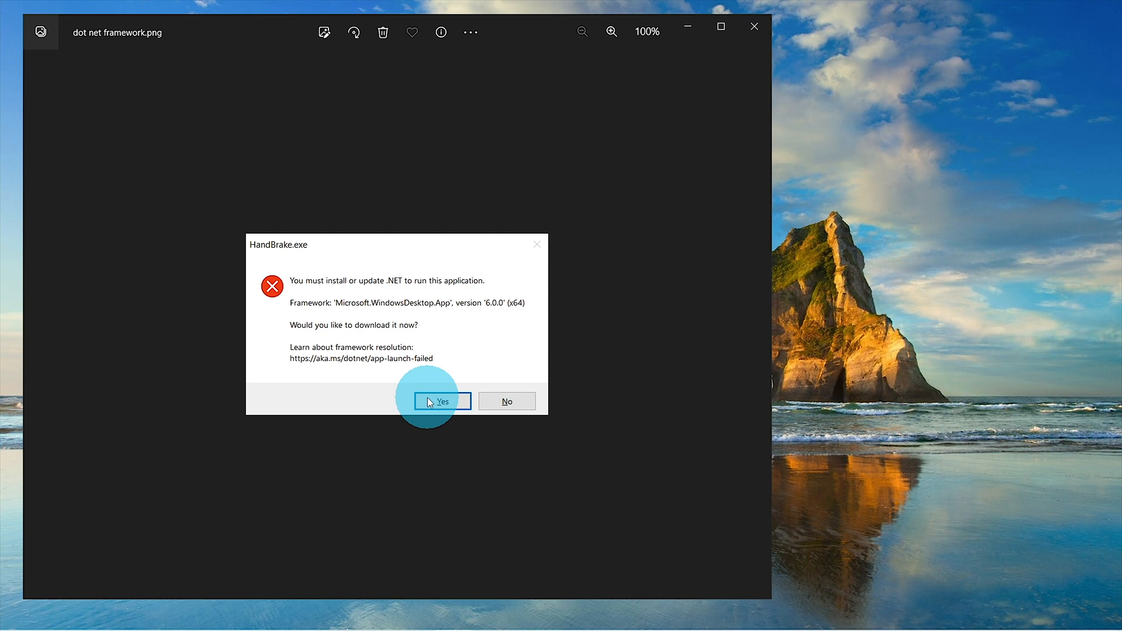
# Step: Launch HandBrake and check the 118 MB main pt video in Desktop > video
pyautogui.click(441, 401)
pyautogui.write('h')
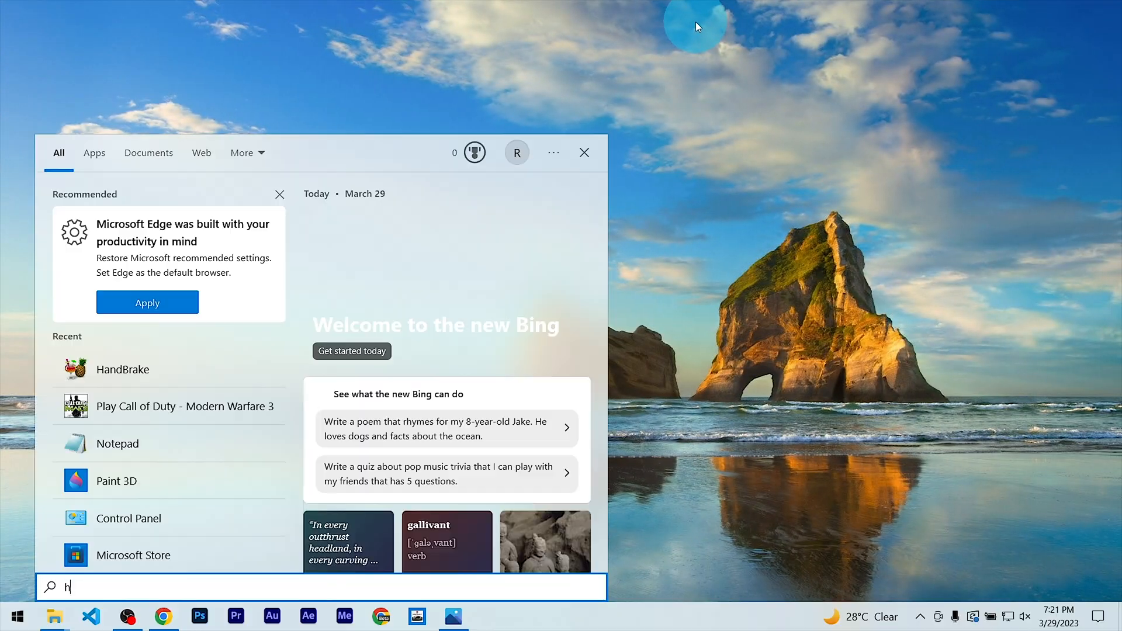
pyautogui.click(124, 370)
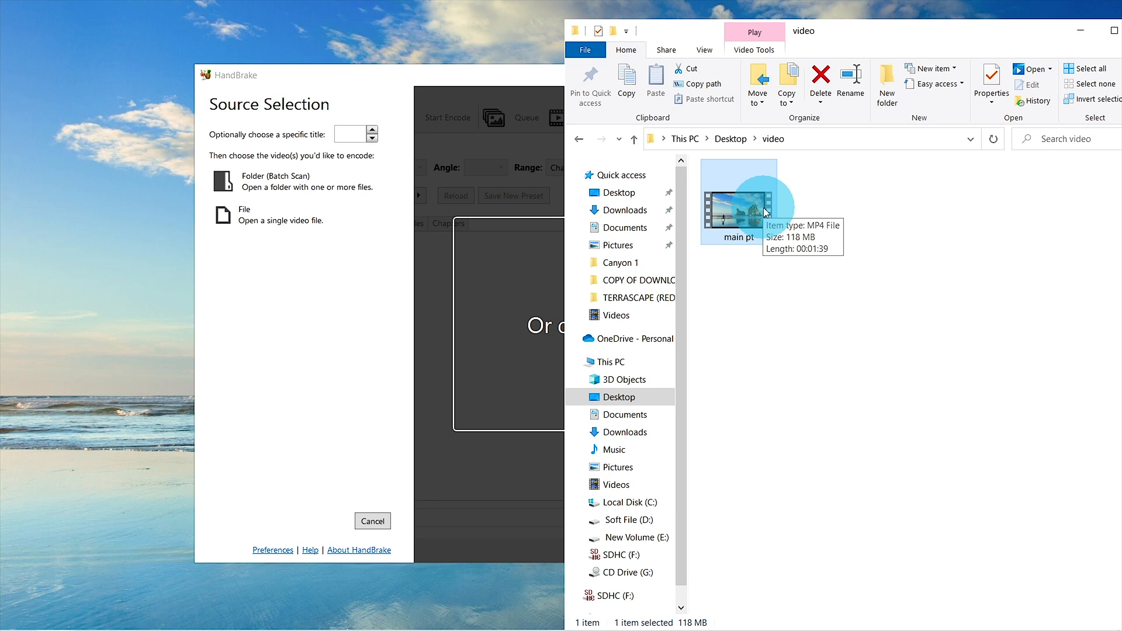
pyautogui.click(991, 81)
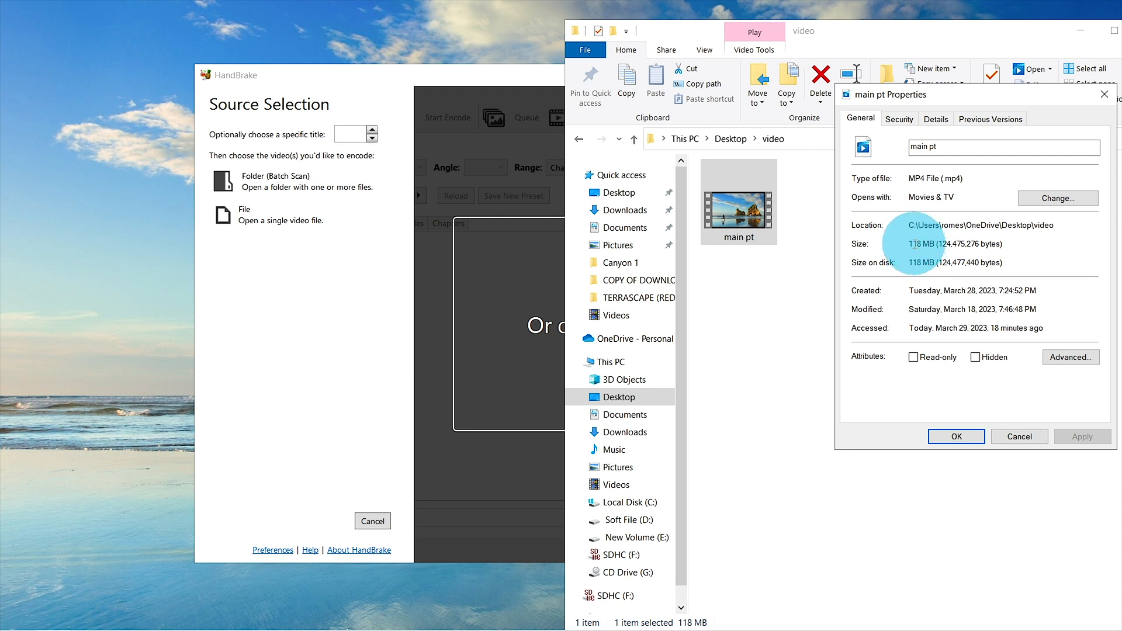
pyautogui.moveTo(890, 274)
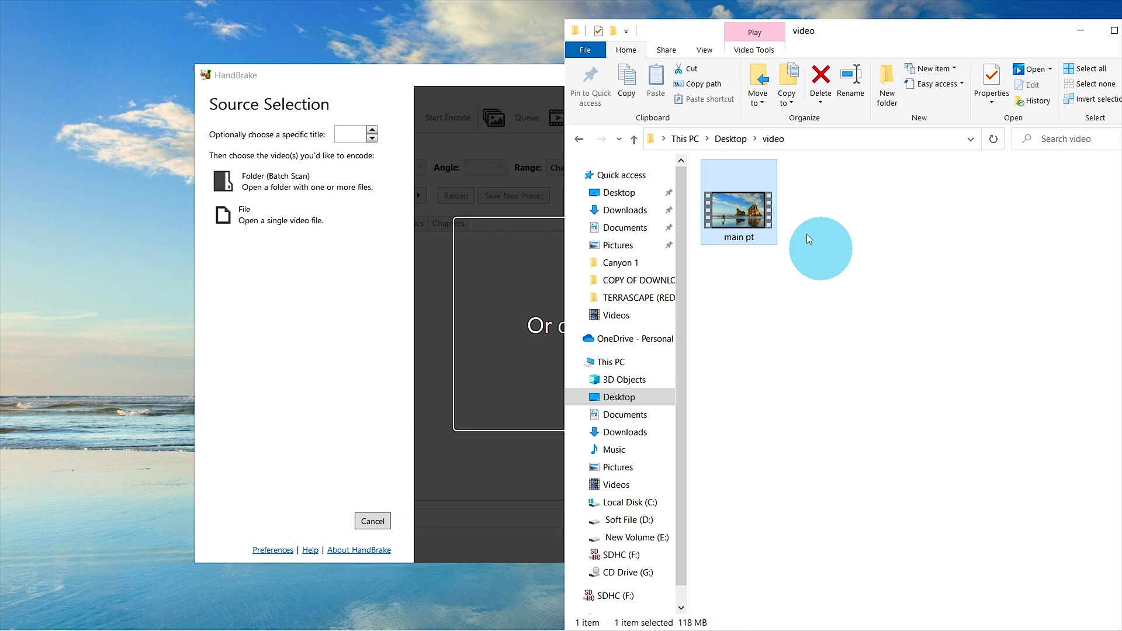
# Step: Load main pt as the source, keeping the Fast 1080p30 preset and MP4 format
pyautogui.doubleClick(738, 199)
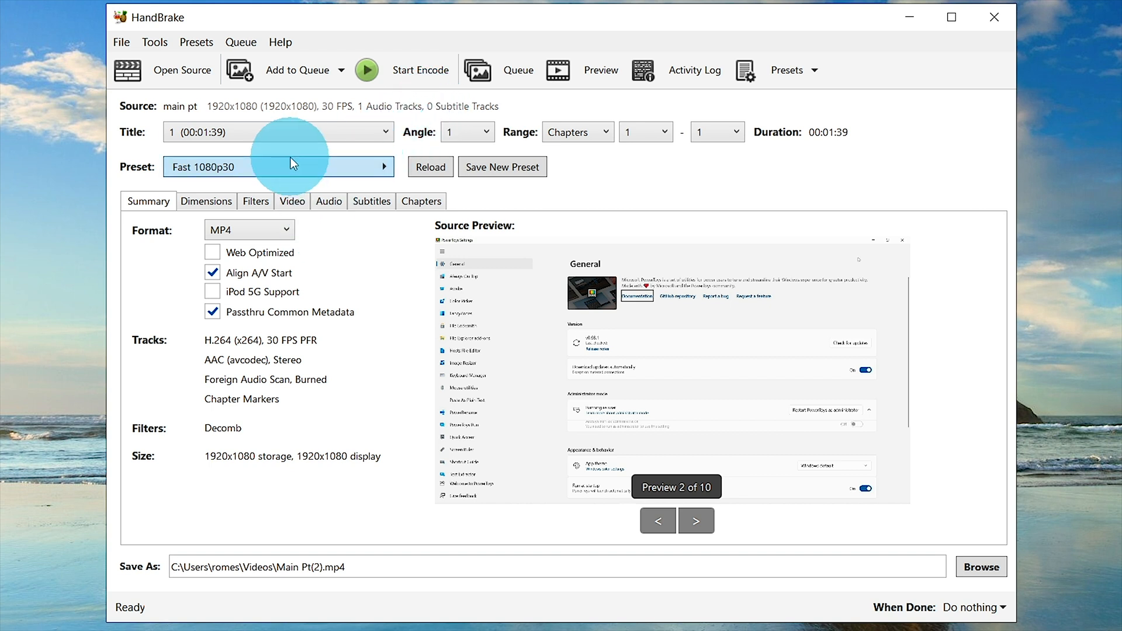
pyautogui.click(278, 166)
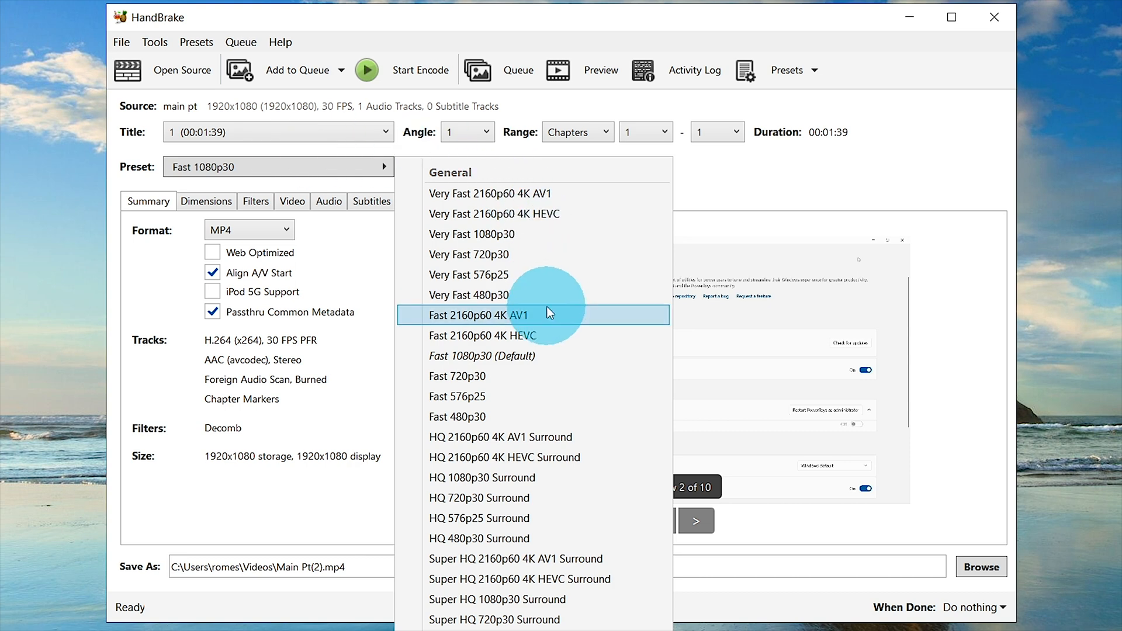
pyautogui.scroll(-3)
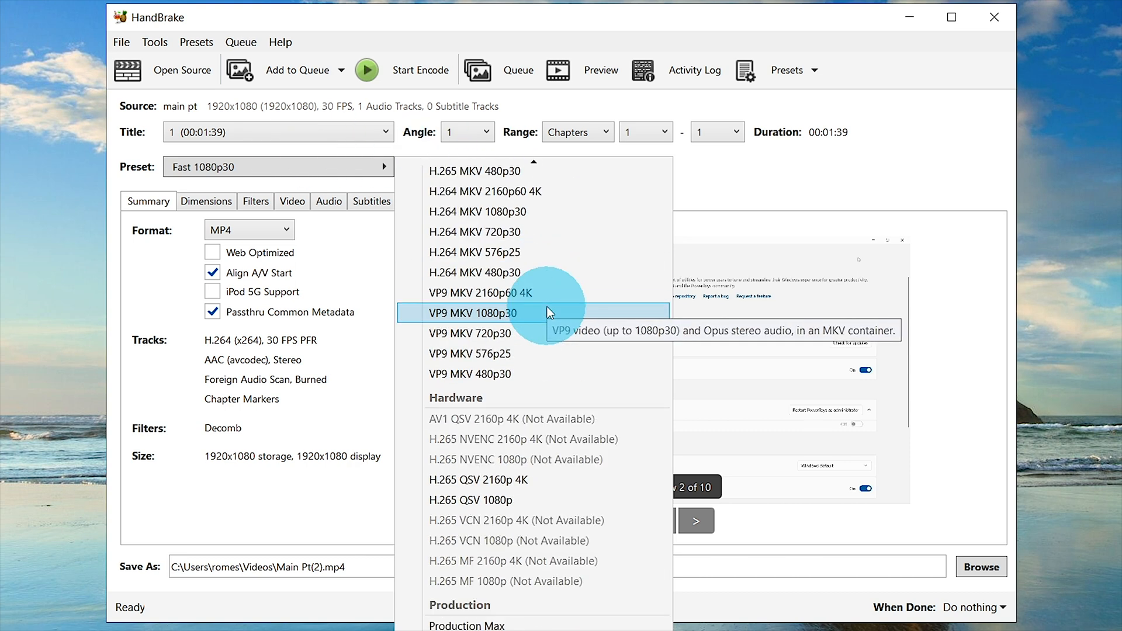
pyautogui.scroll(3)
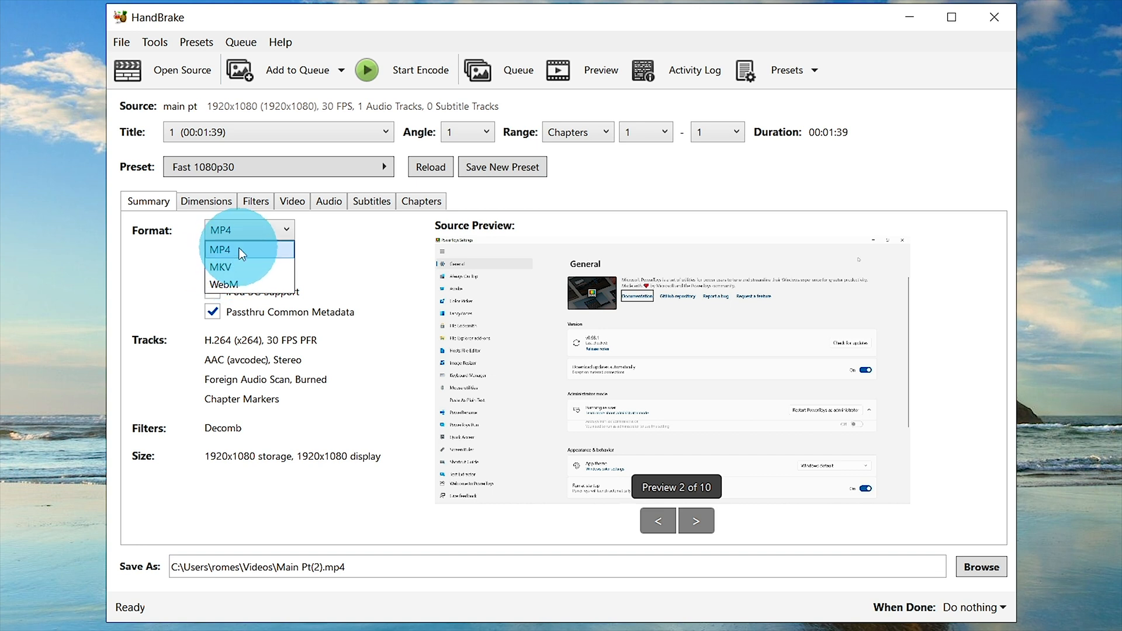
pyautogui.click(247, 250)
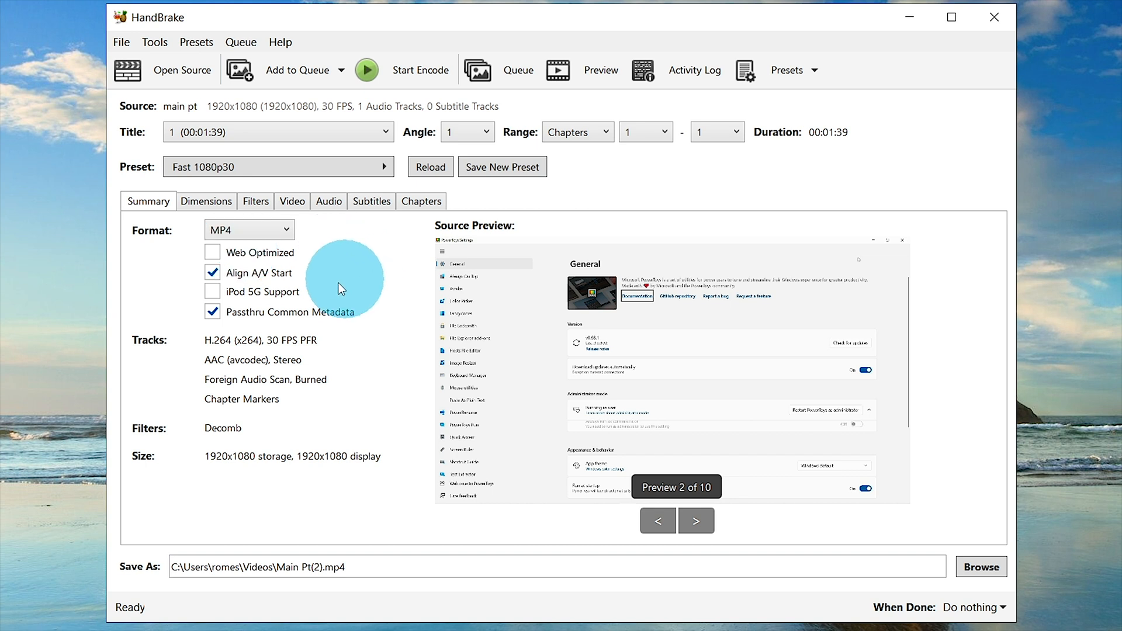
pyautogui.moveTo(341, 277)
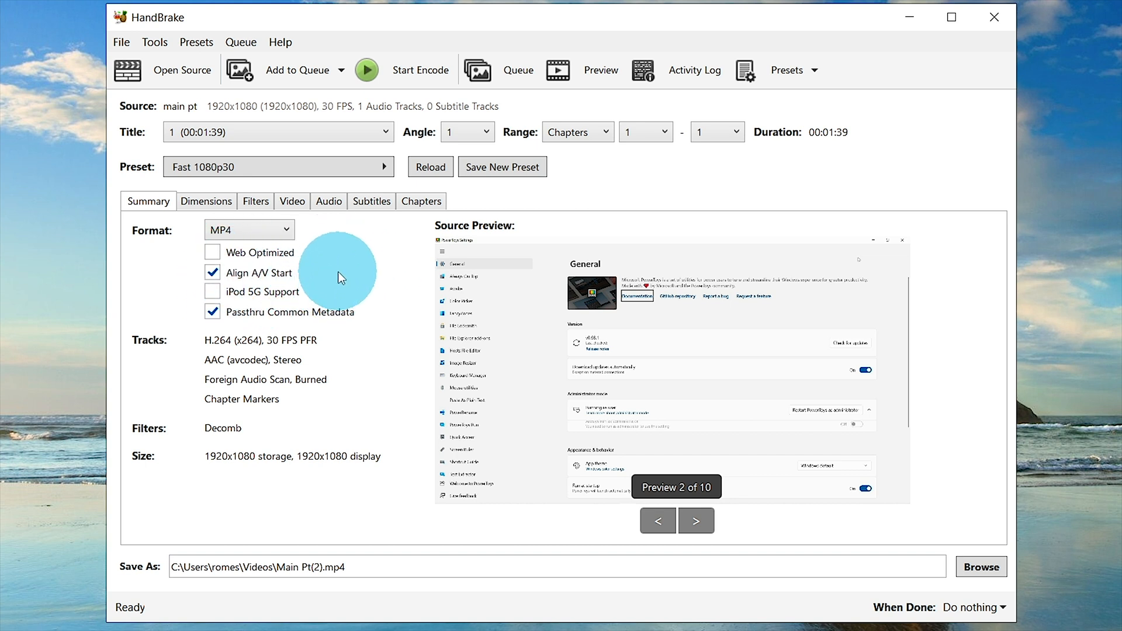
pyautogui.moveTo(326, 271)
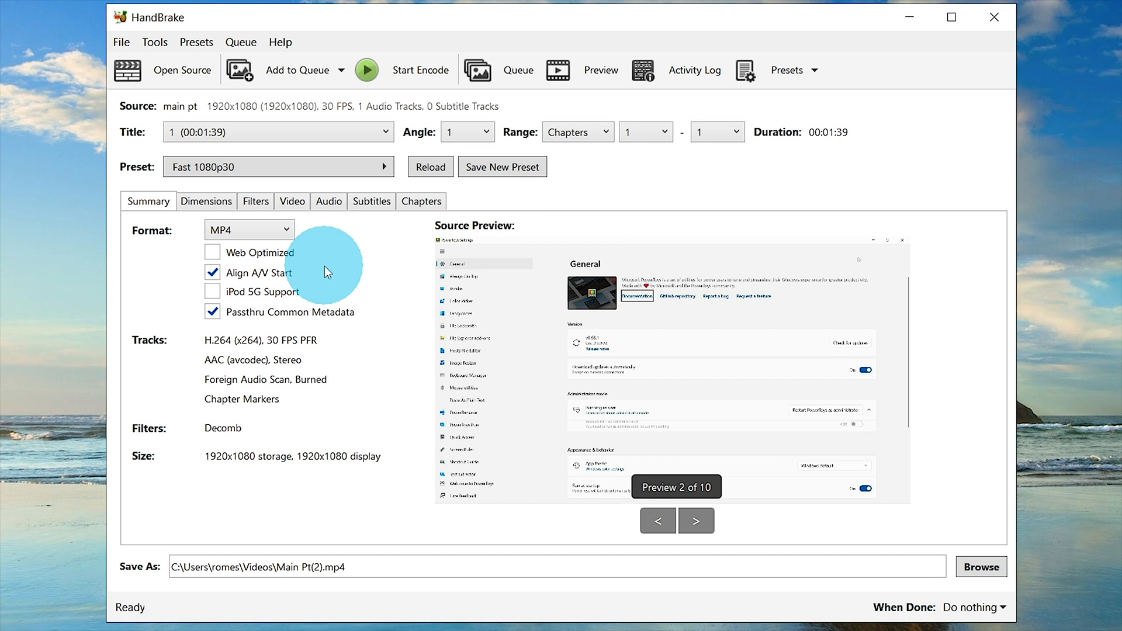
pyautogui.moveTo(230, 271)
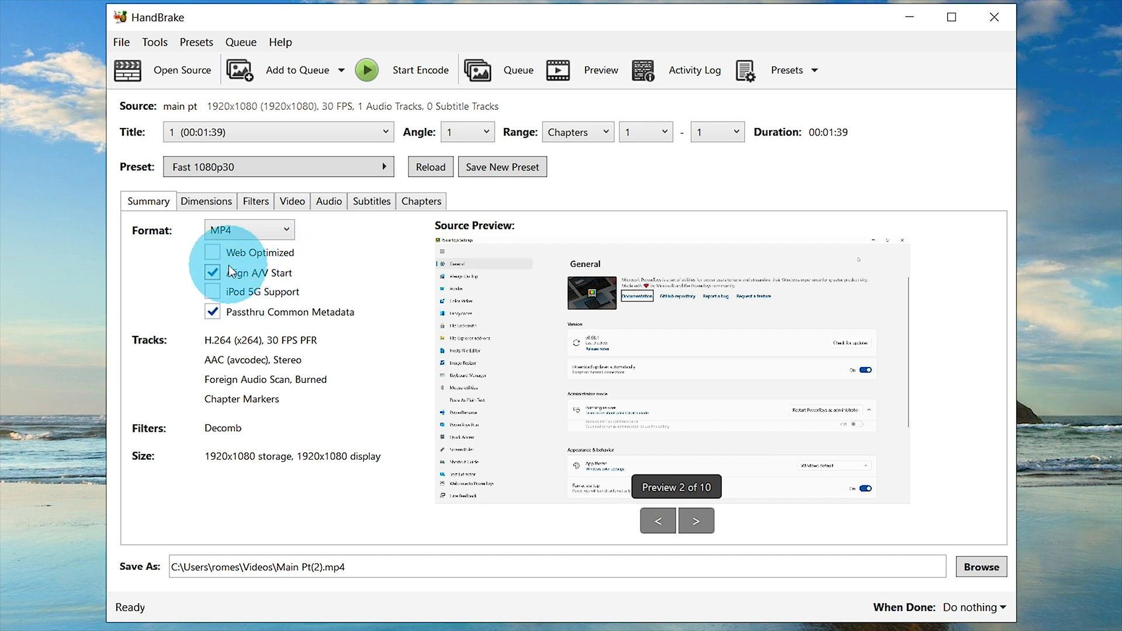
pyautogui.moveTo(255, 294)
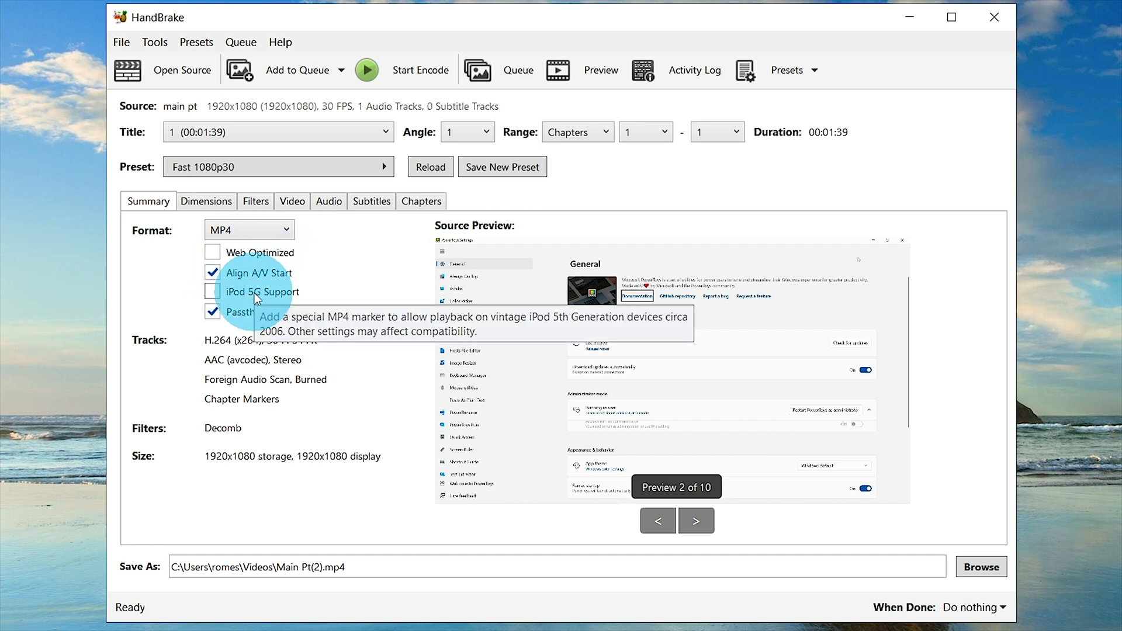
pyautogui.moveTo(206, 201)
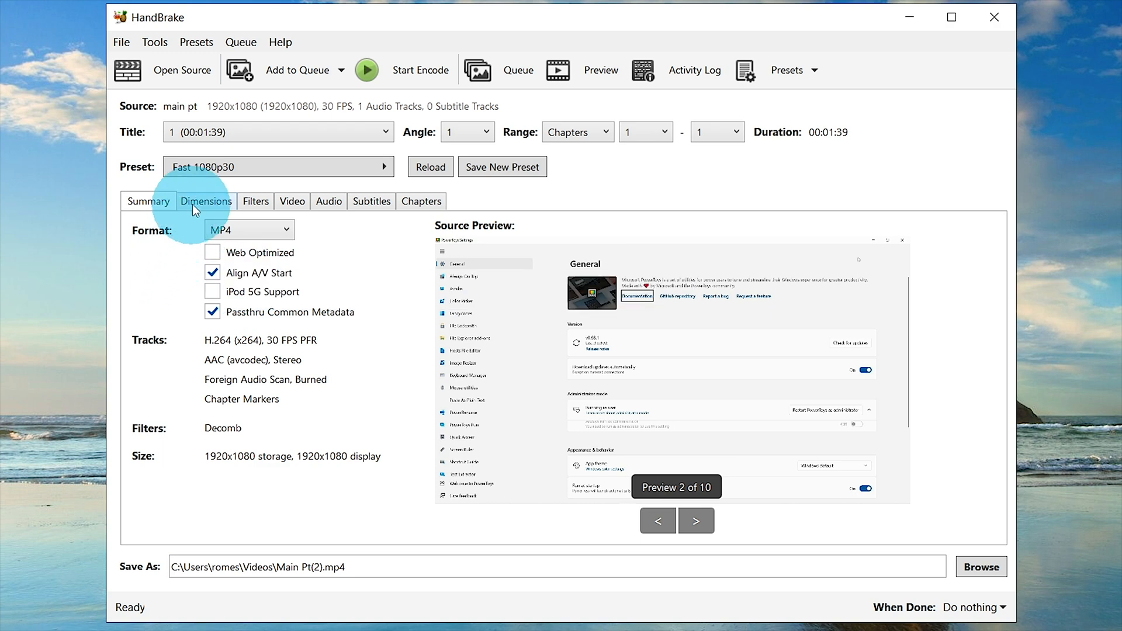
# Step: Flip the video horizontally in the dimension settings
pyautogui.click(205, 201)
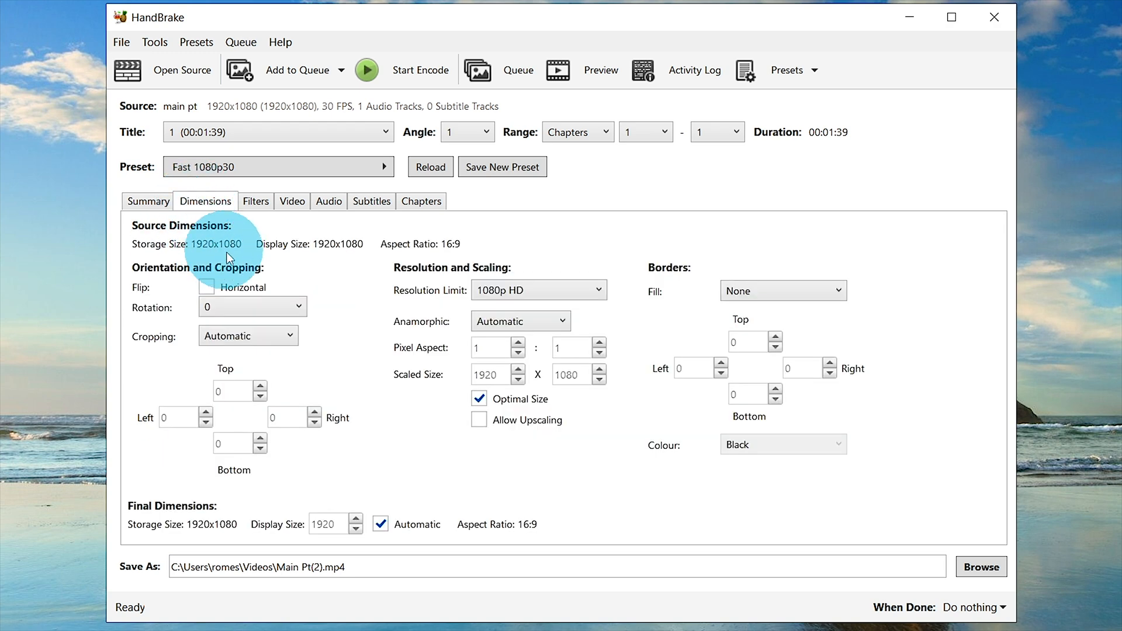
pyautogui.moveTo(278, 289)
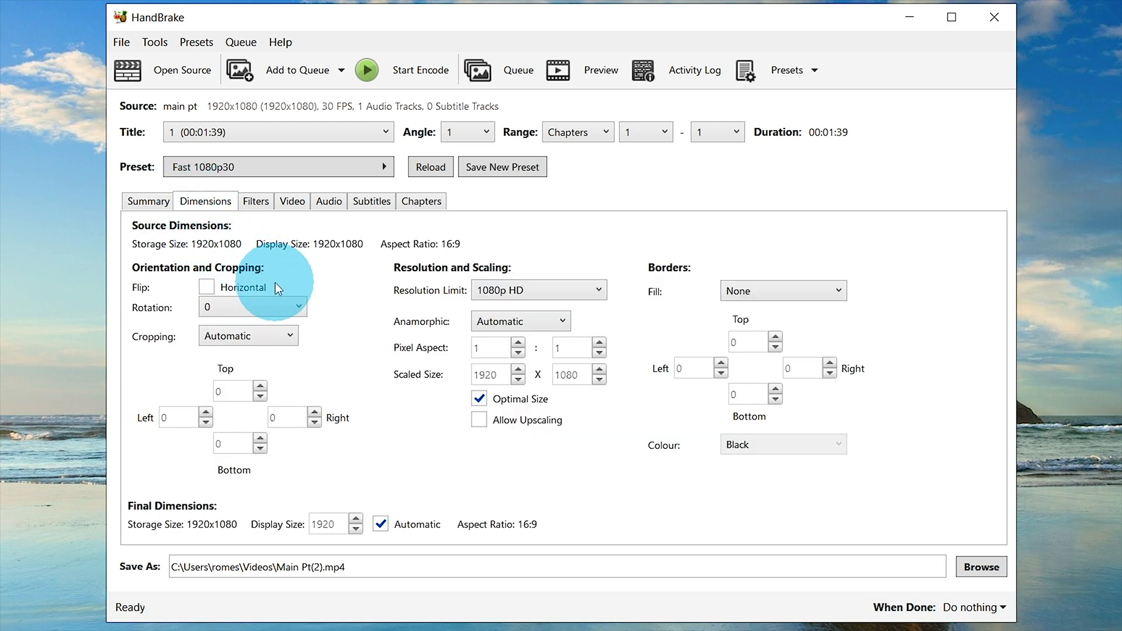
pyautogui.moveTo(205, 287)
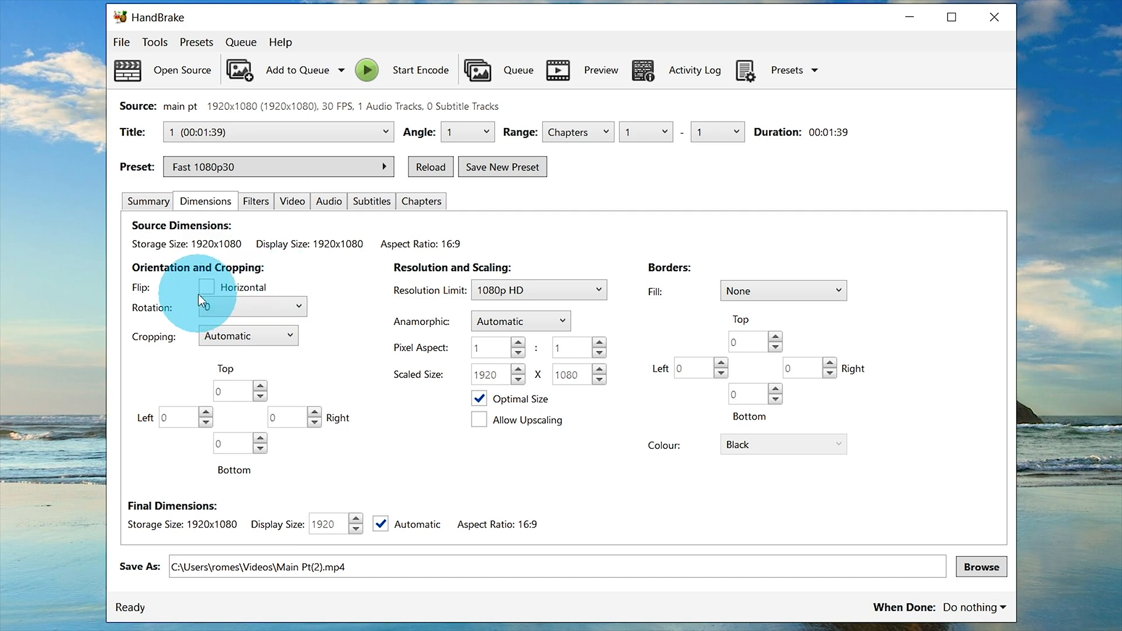
pyautogui.click(600, 70)
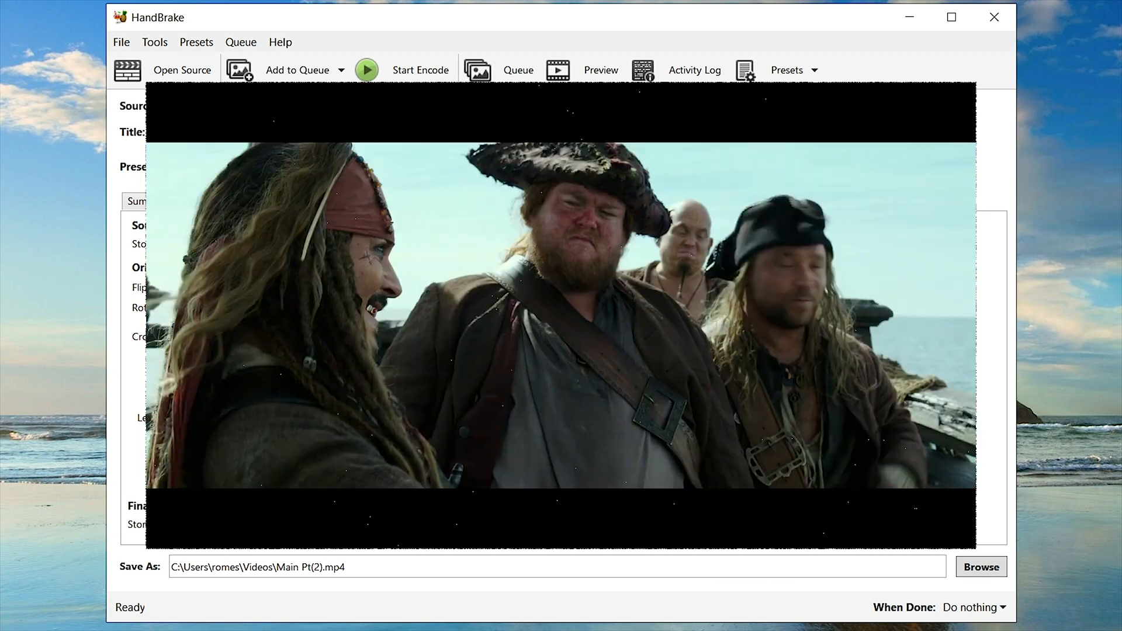
pyautogui.click(204, 201)
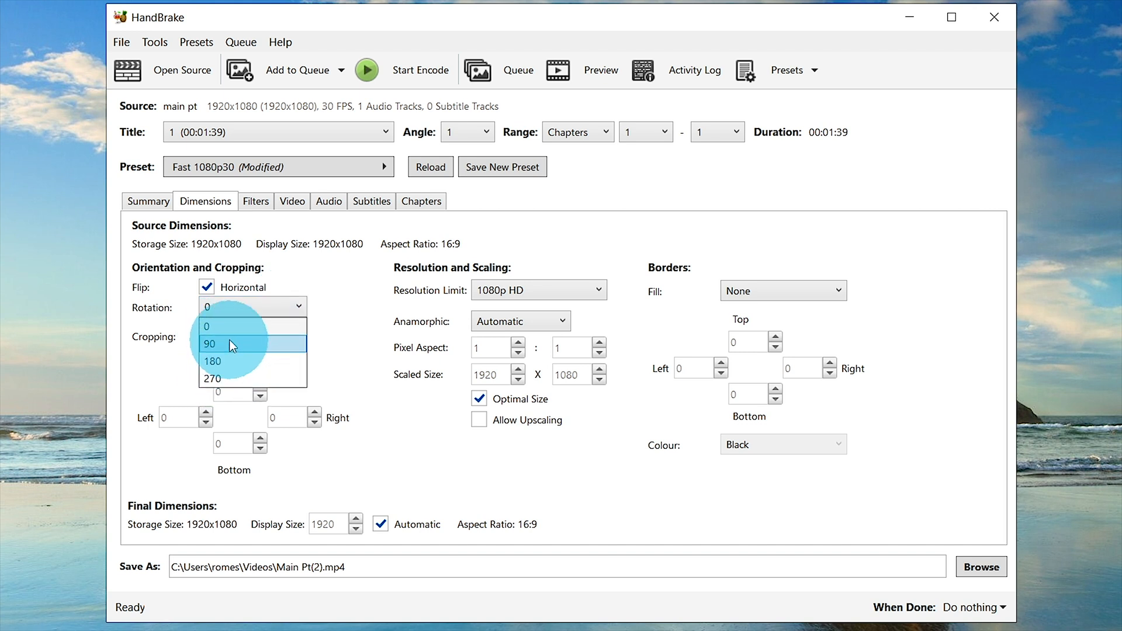
pyautogui.moveTo(233, 327)
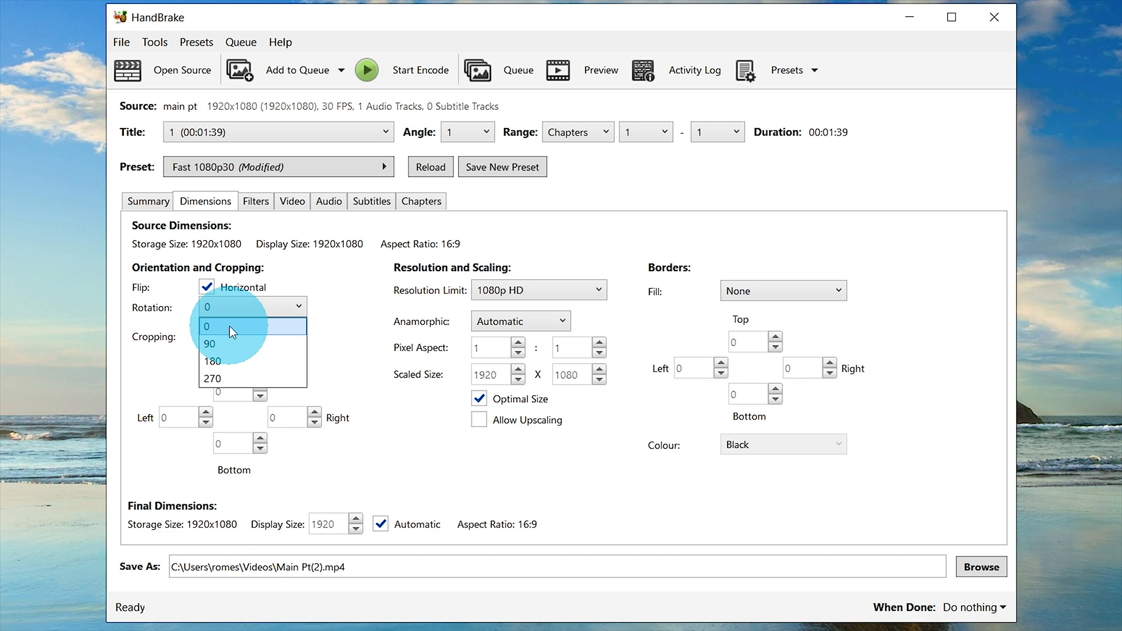
# Step: Keep rotation at 0, use custom cropping of 0, and limit resolution to 1080p HD
pyautogui.click(207, 326)
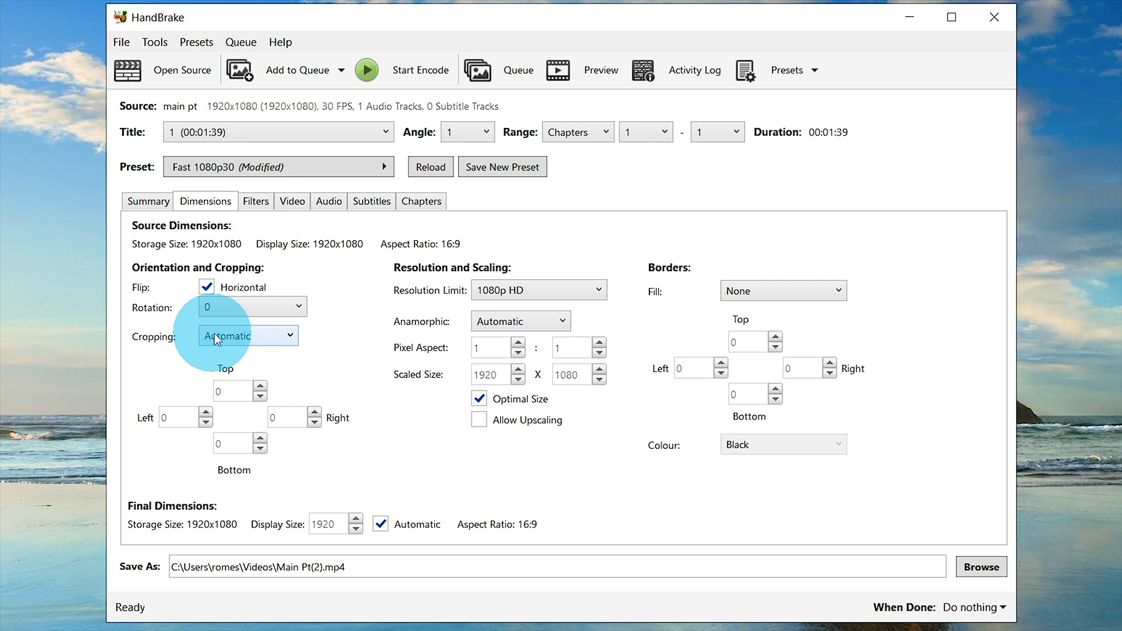
pyautogui.click(247, 335)
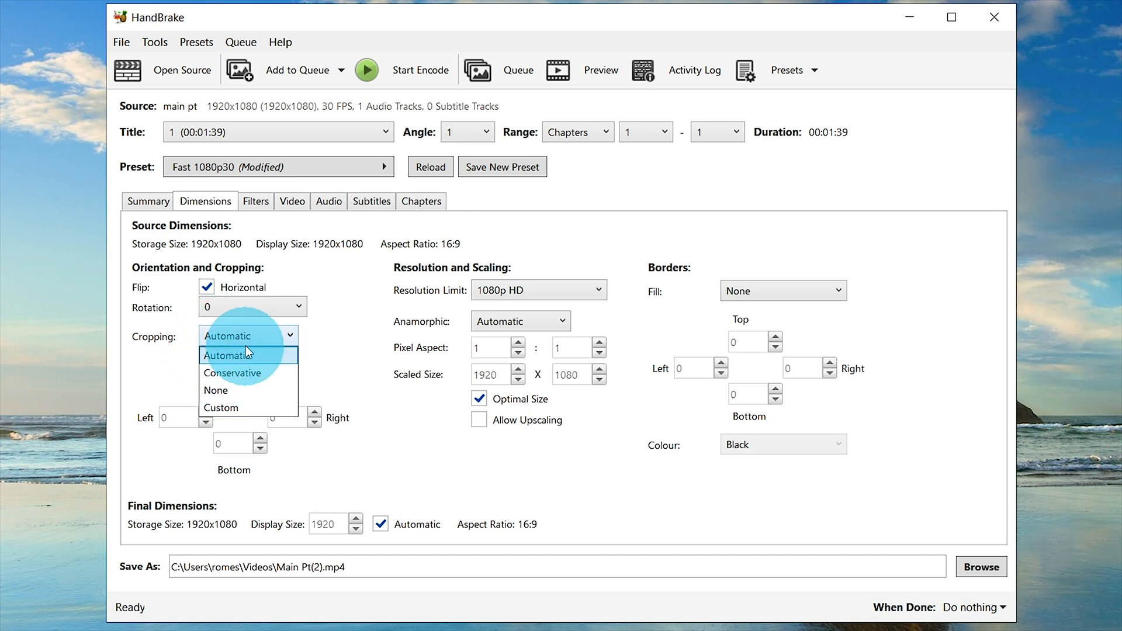
pyautogui.click(221, 408)
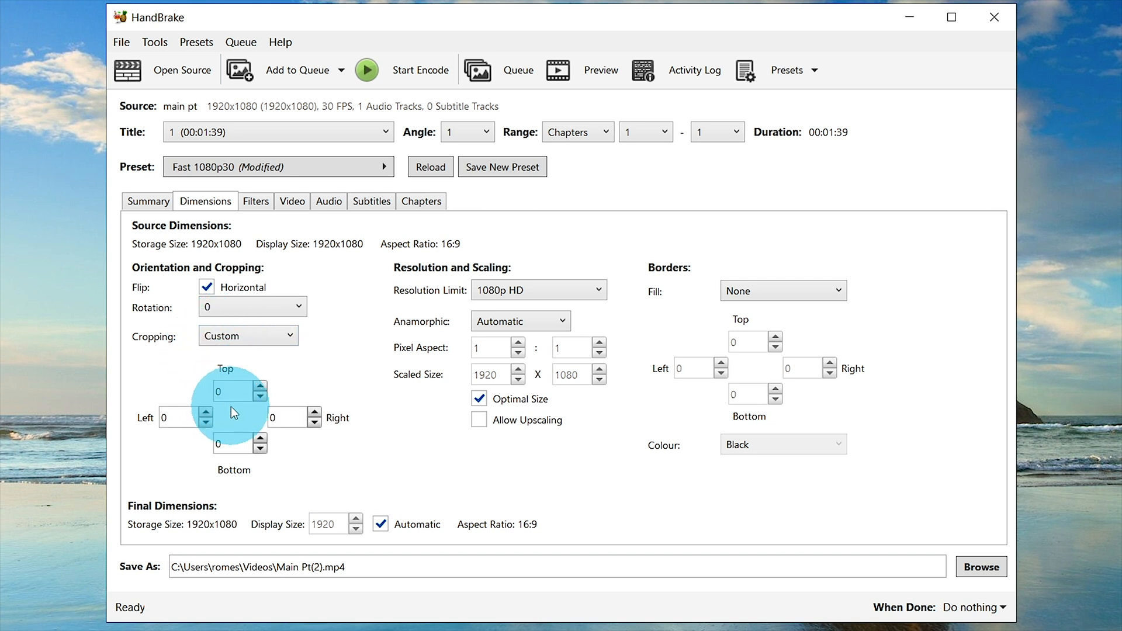
pyautogui.moveTo(200, 435)
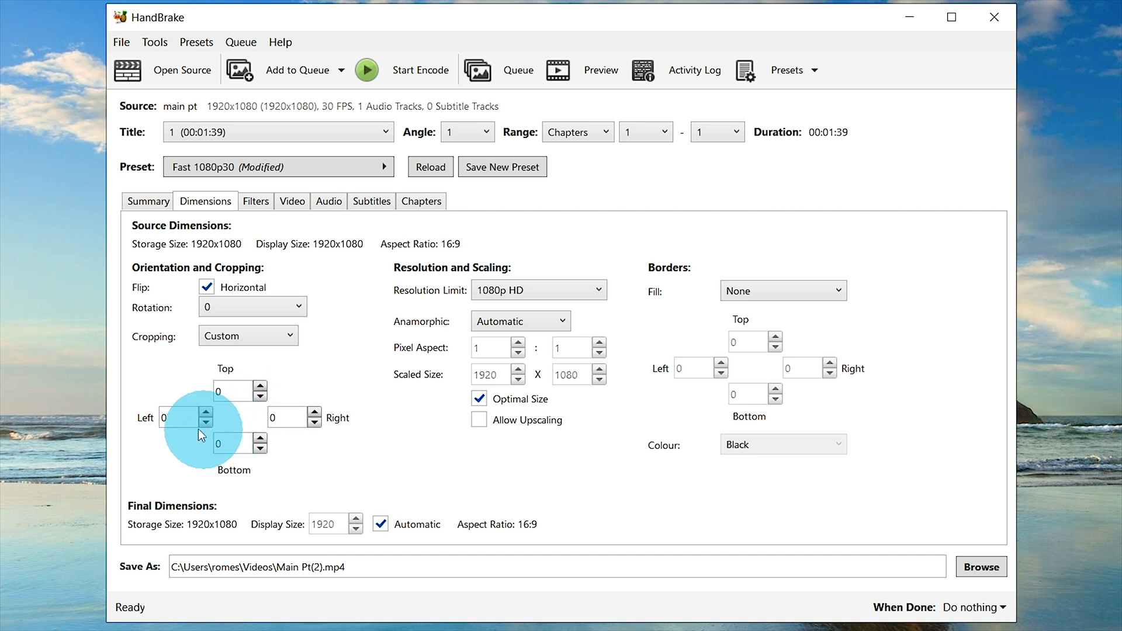
pyautogui.moveTo(344, 417)
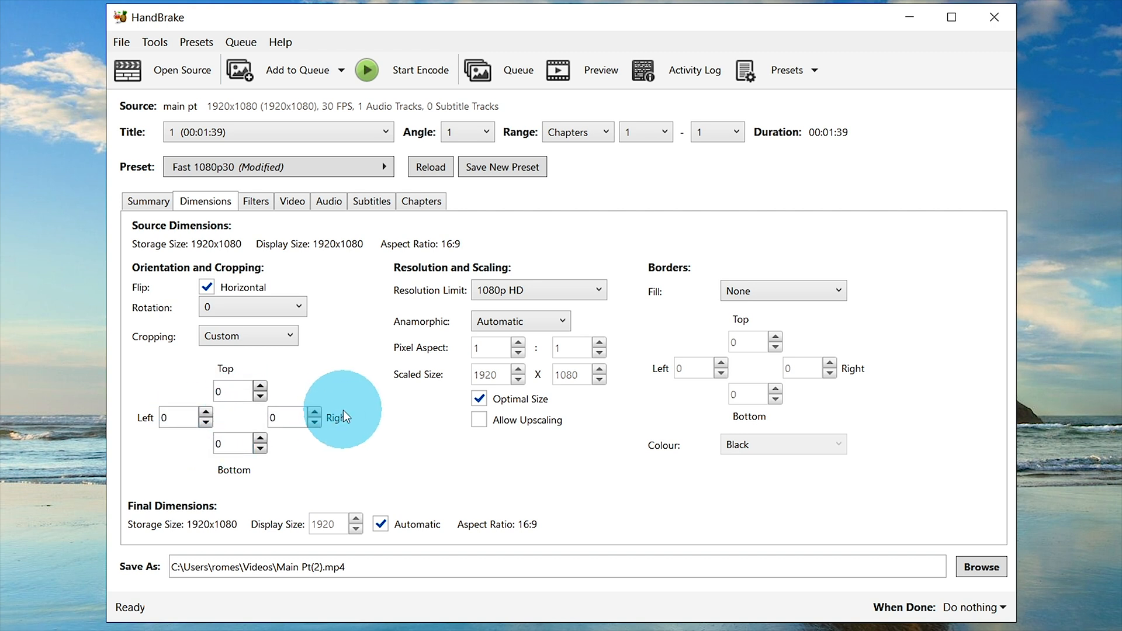
pyautogui.moveTo(312, 396)
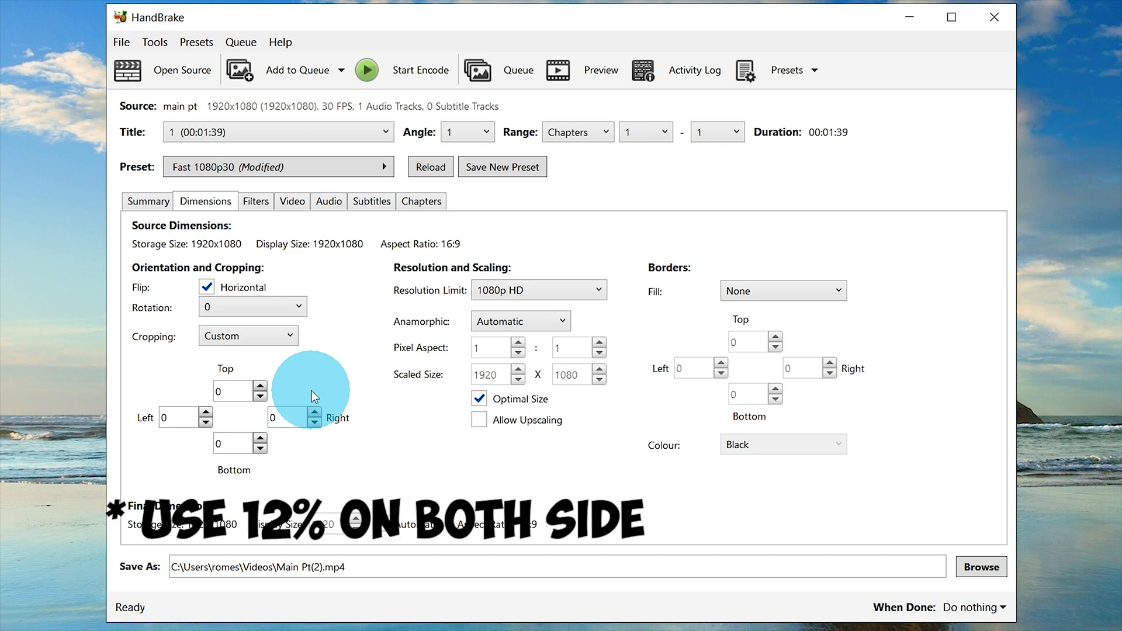
pyautogui.moveTo(324, 285)
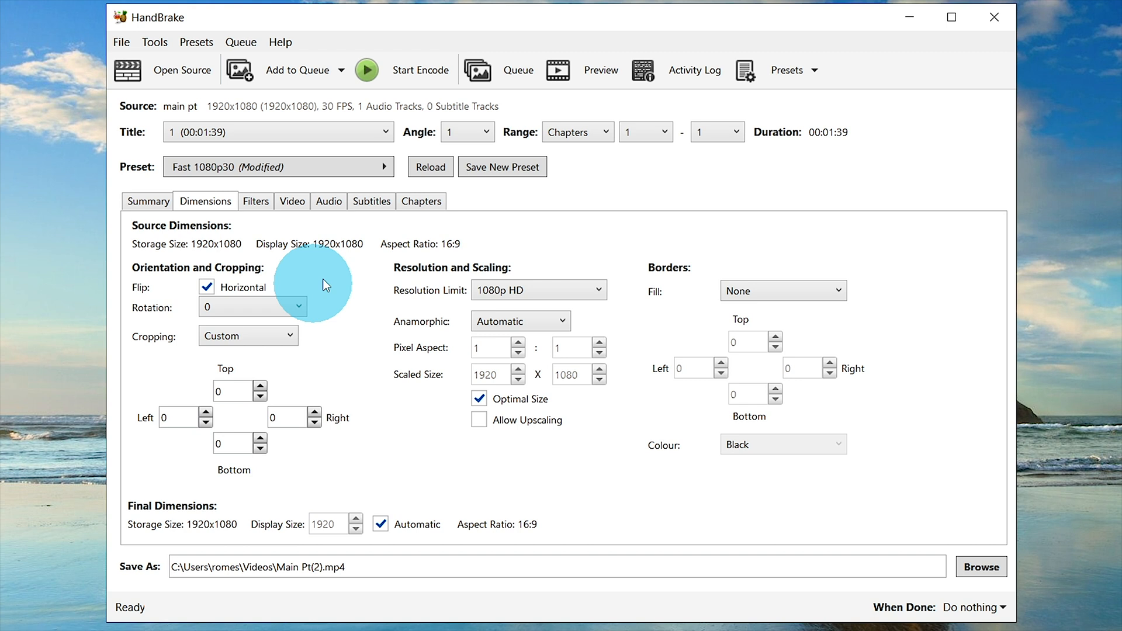
pyautogui.moveTo(440, 295)
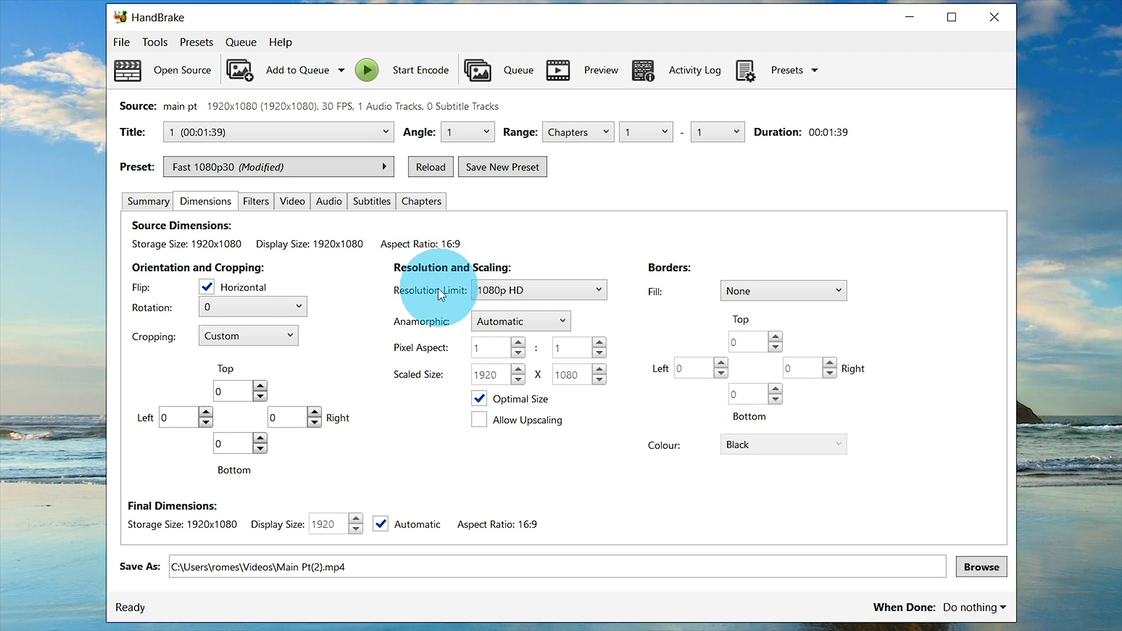
pyautogui.moveTo(444, 300)
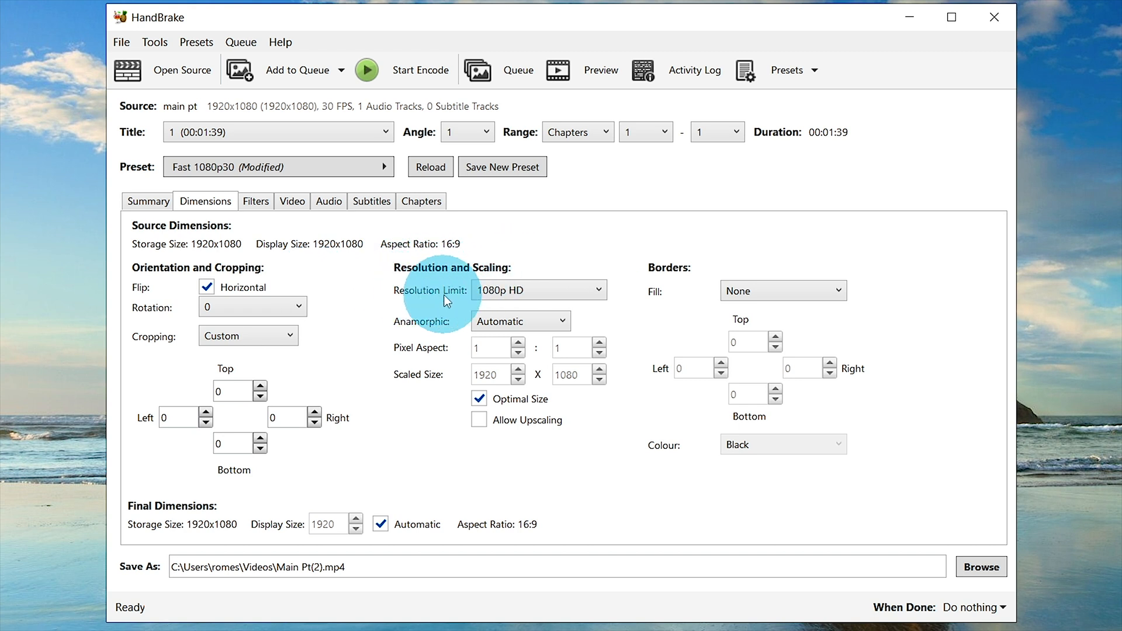
pyautogui.click(538, 290)
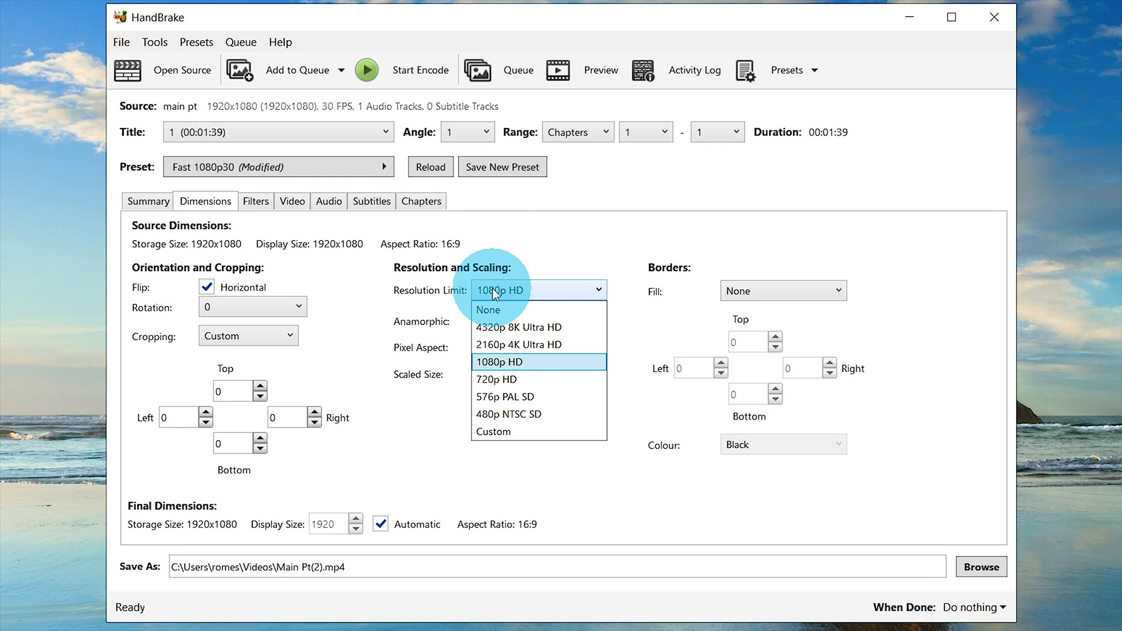
pyautogui.click(499, 361)
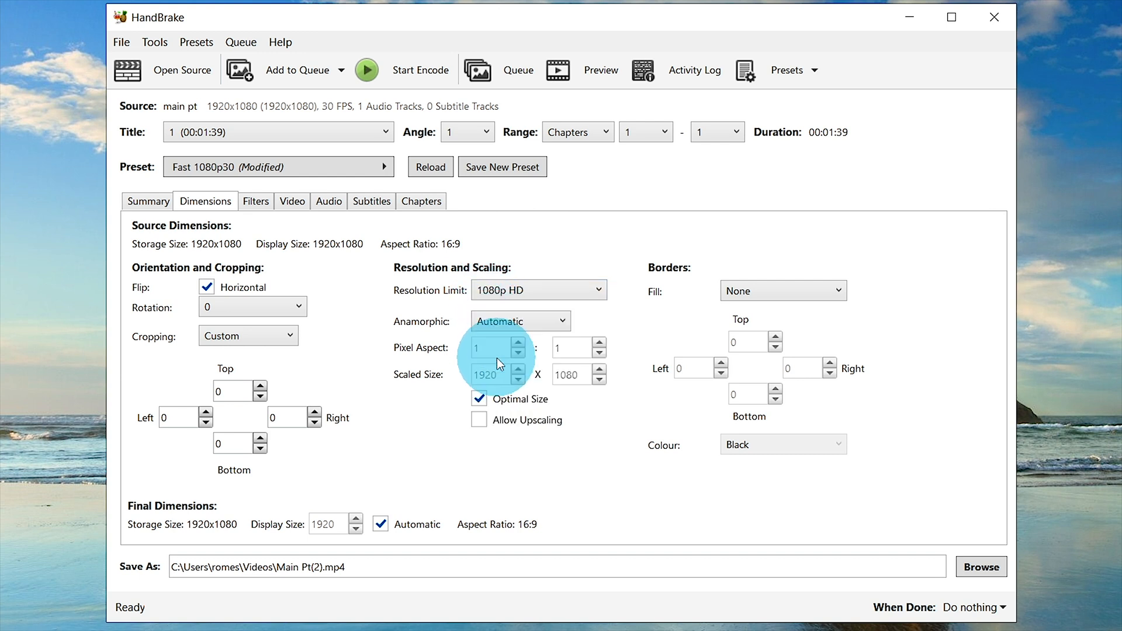
pyautogui.moveTo(452, 363)
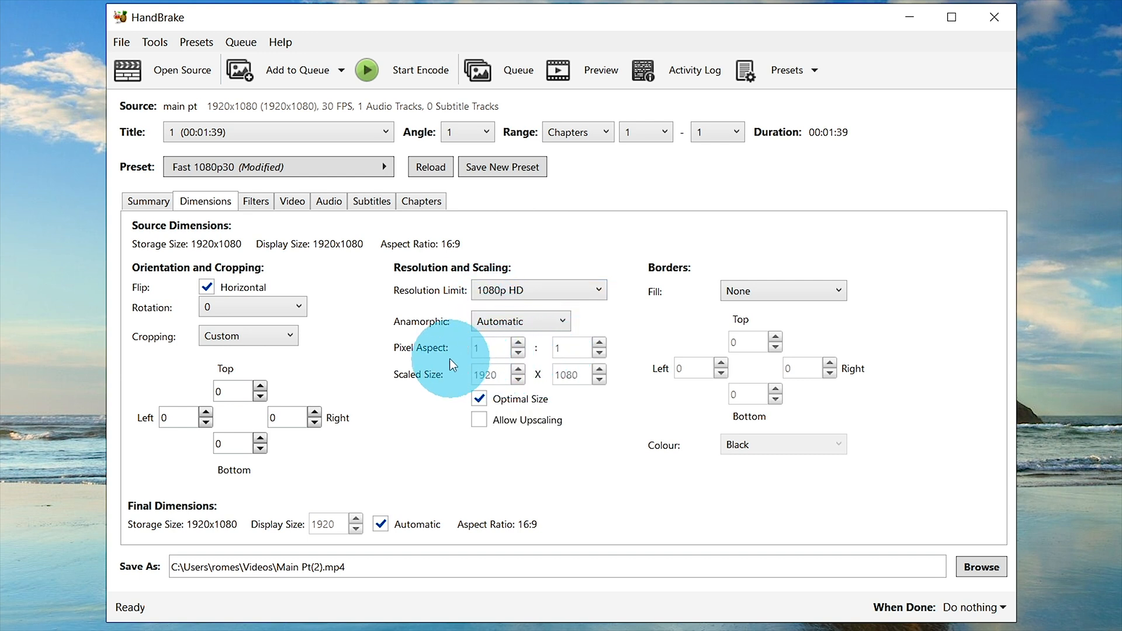
pyautogui.moveTo(501, 384)
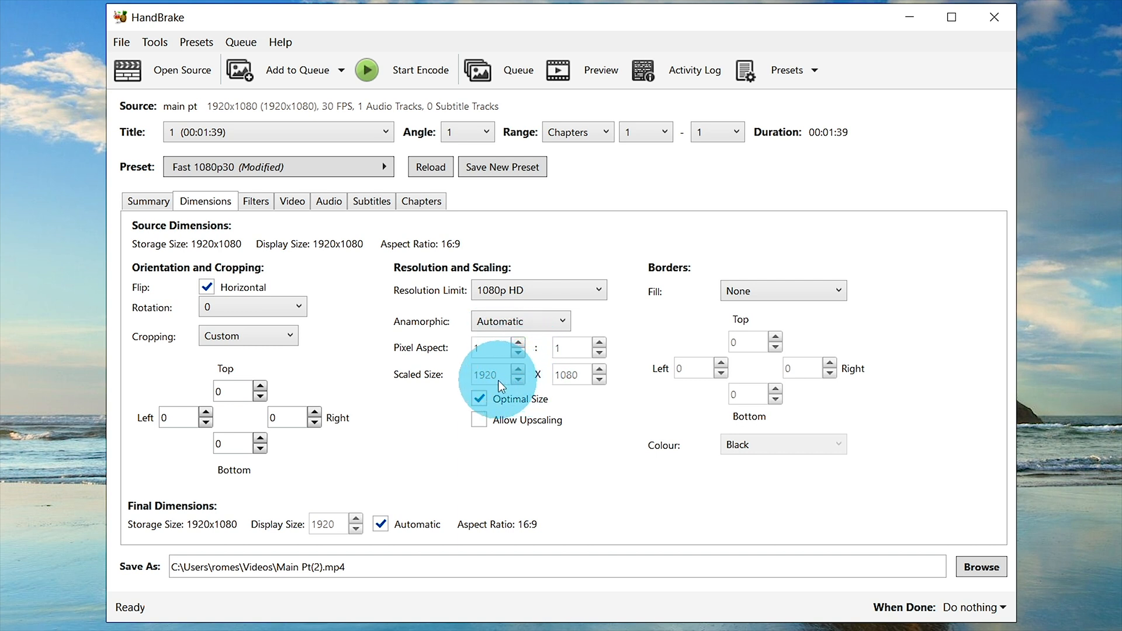
pyautogui.moveTo(627, 330)
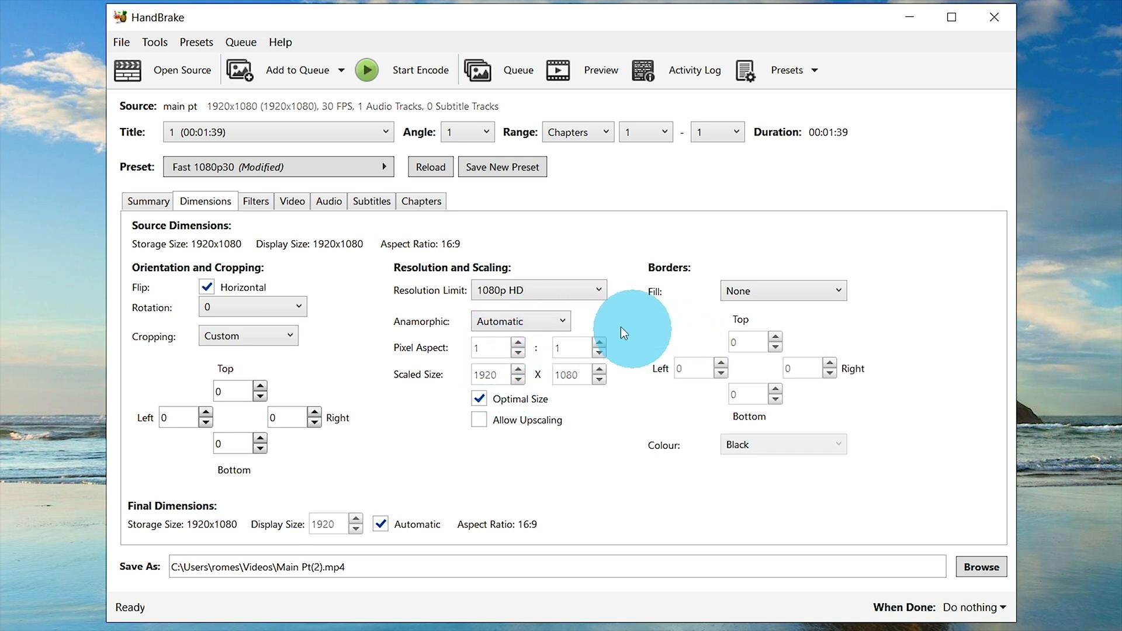
pyautogui.moveTo(256, 205)
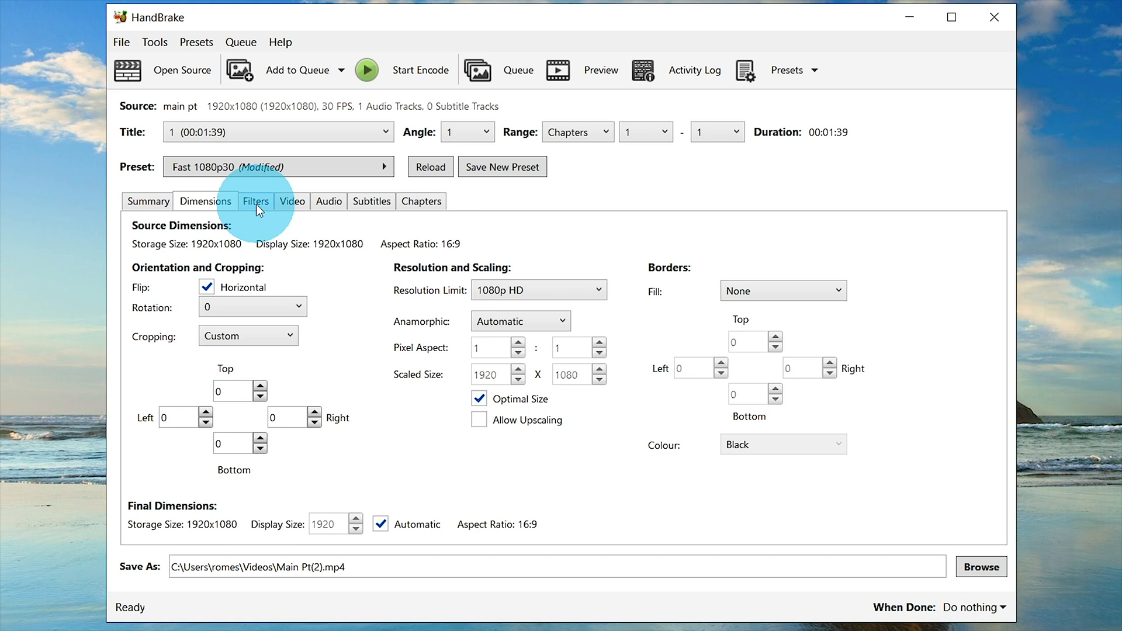
# Step: Confirm Denoise, Chroma Smooth, Sharpen, Deblock and Colourspace are Off, then view video settings
pyautogui.click(255, 201)
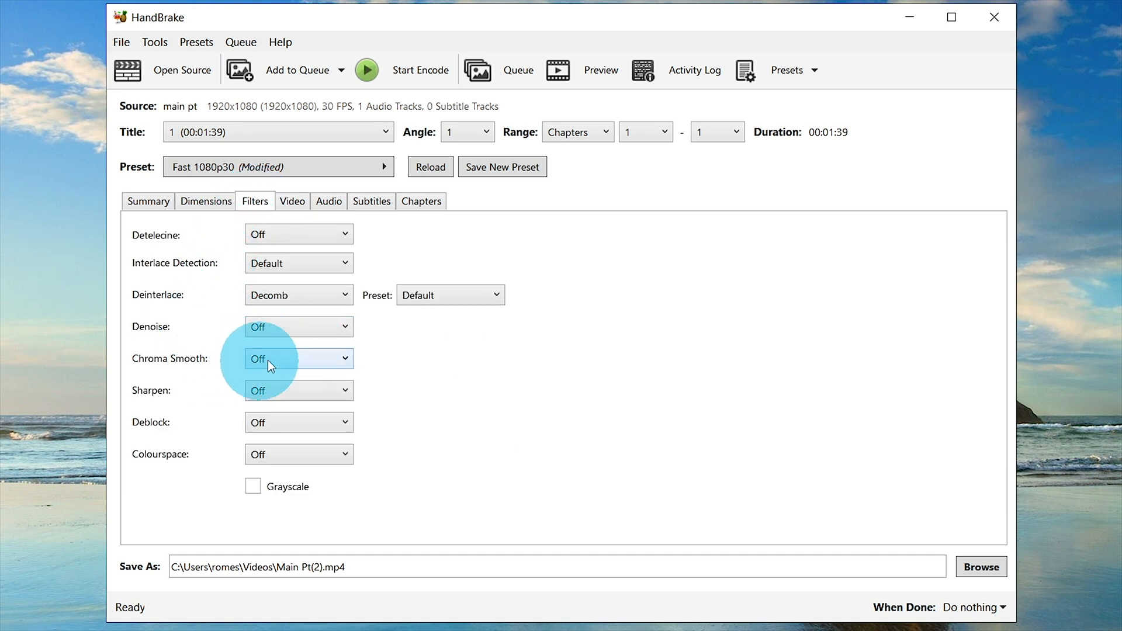
pyautogui.moveTo(299, 390)
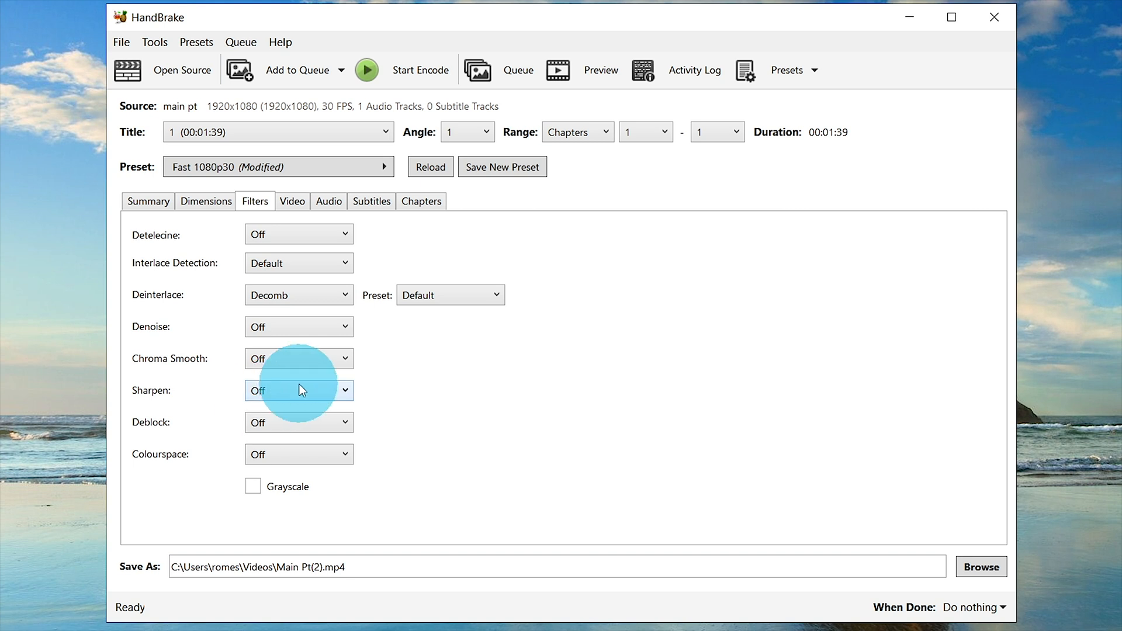
pyautogui.moveTo(404, 382)
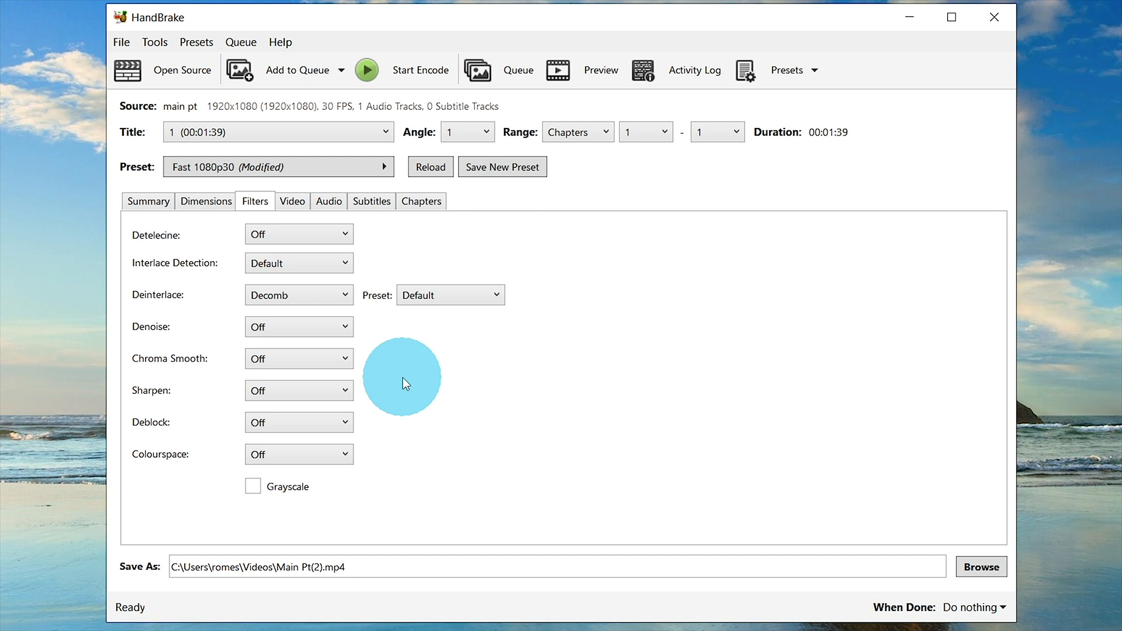
pyautogui.moveTo(399, 342)
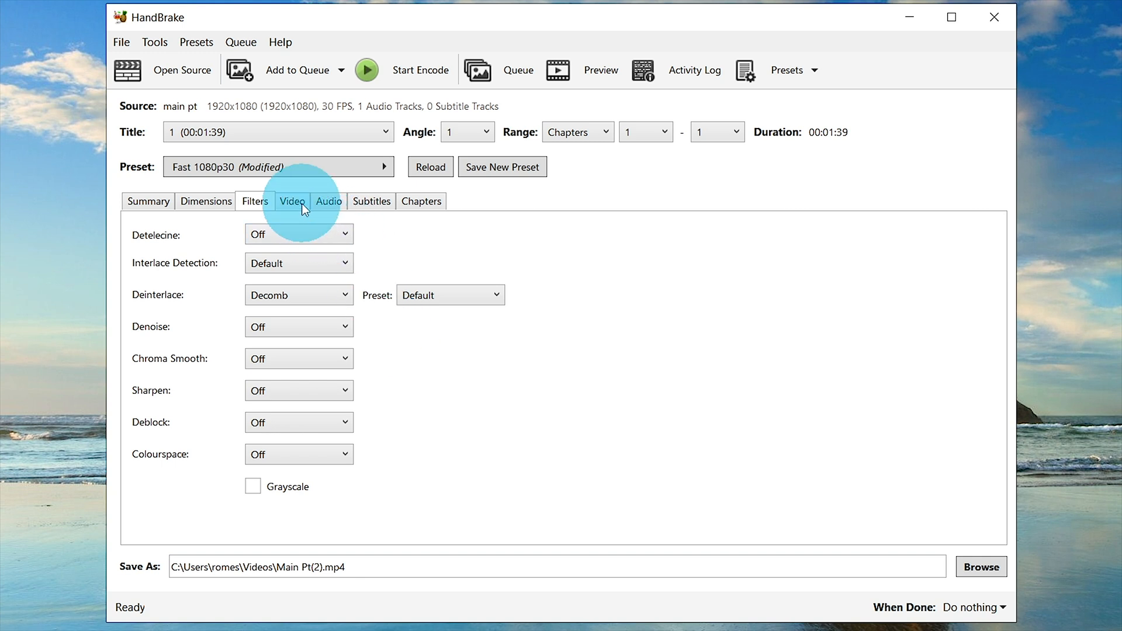
pyautogui.click(292, 201)
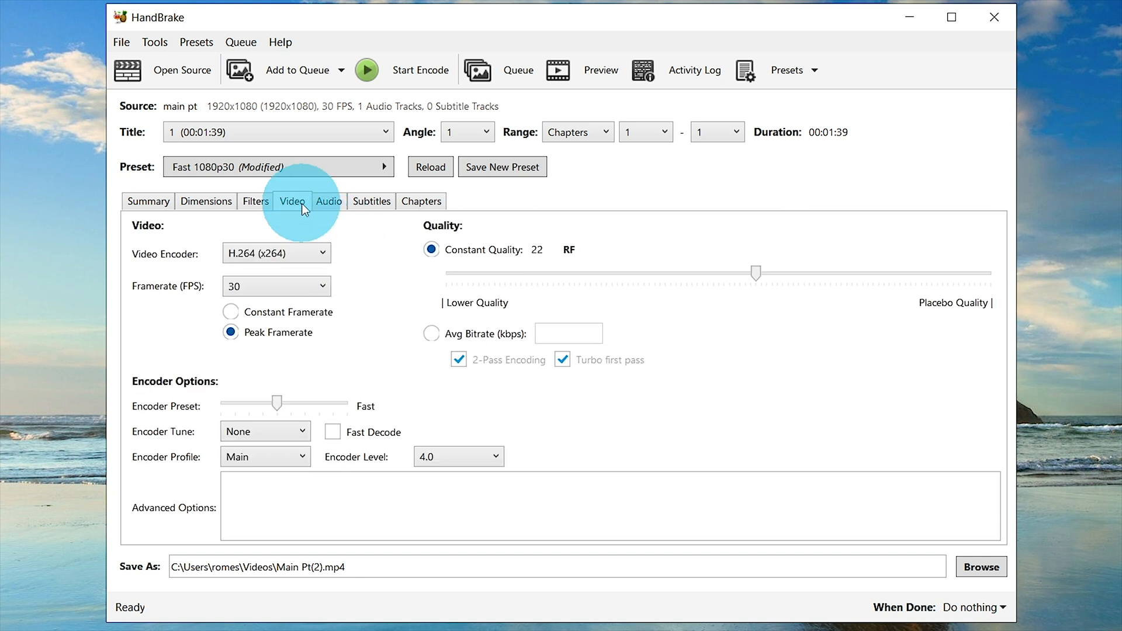
pyautogui.moveTo(177, 267)
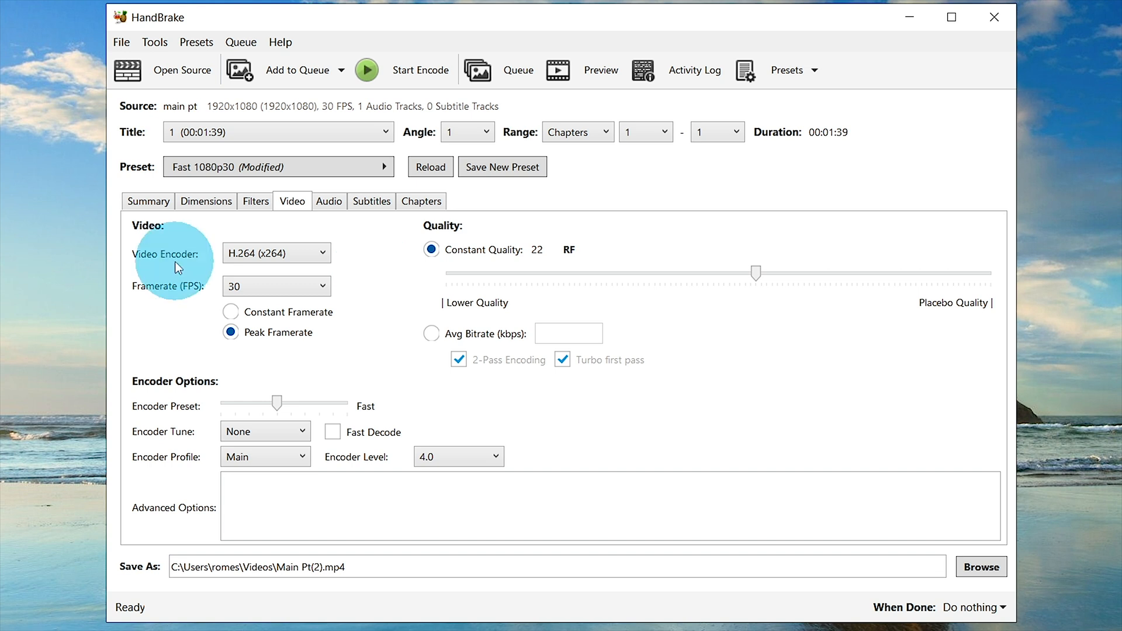
pyautogui.moveTo(203, 267)
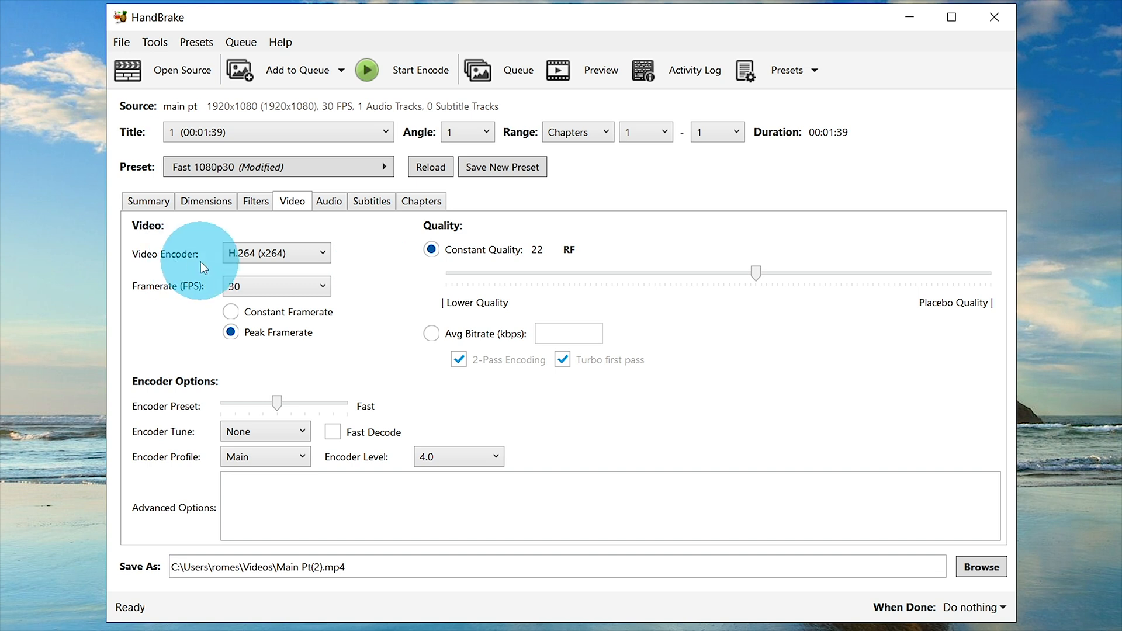
# Step: Keep the video encoder on H.264 (x264) and the framerate at 30 FPS
pyautogui.click(275, 253)
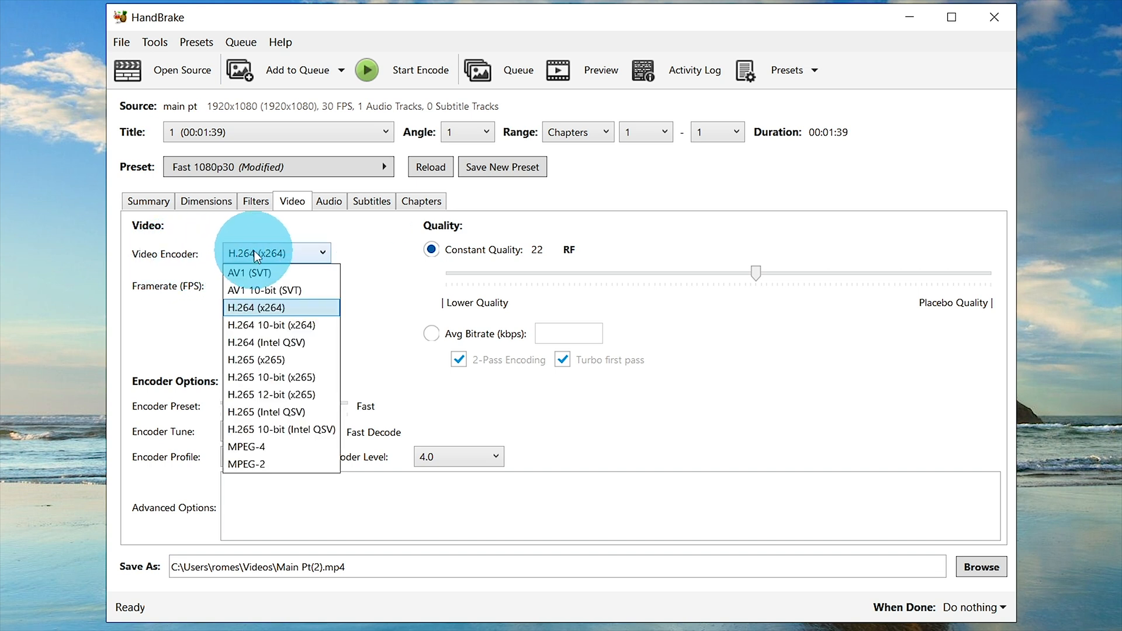
pyautogui.moveTo(255, 307)
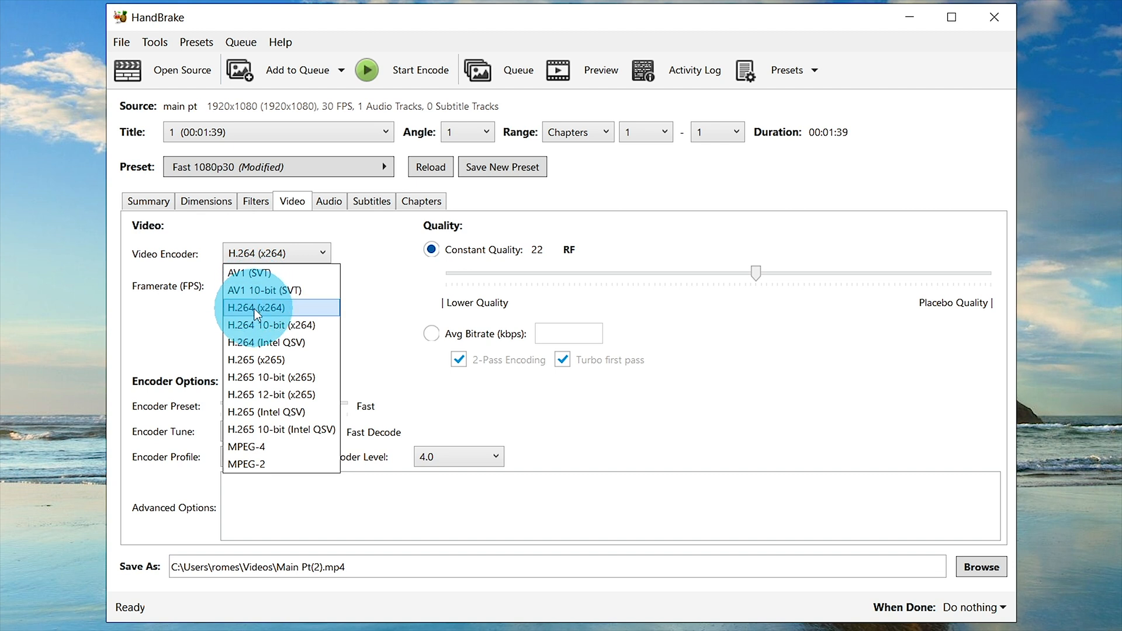
pyautogui.moveTo(270, 360)
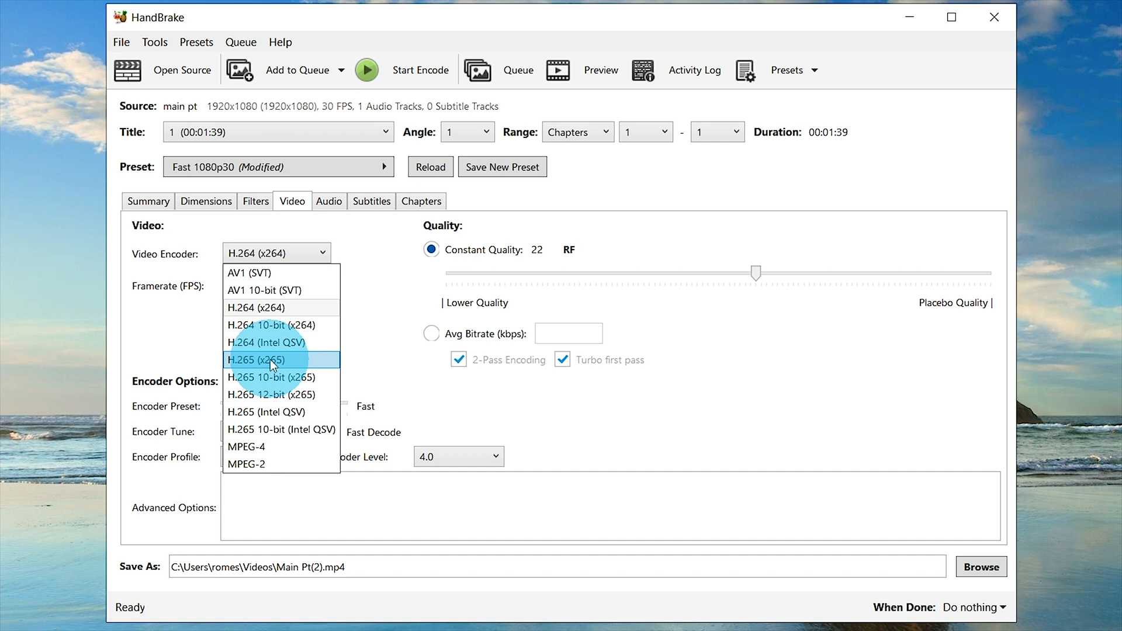
pyautogui.moveTo(292, 307)
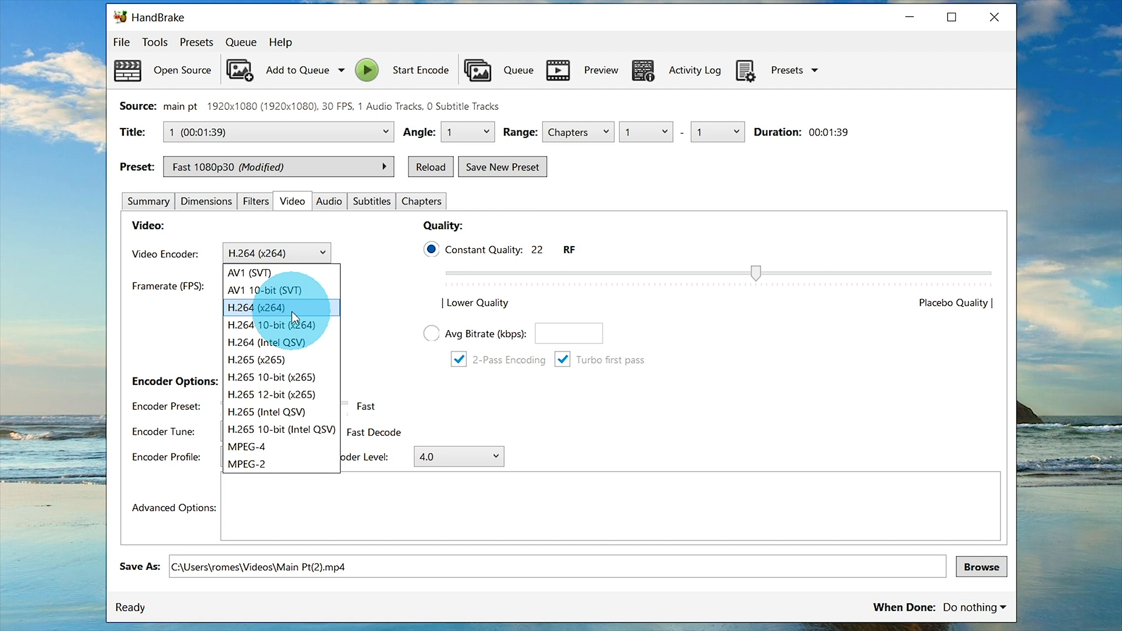
pyautogui.click(266, 308)
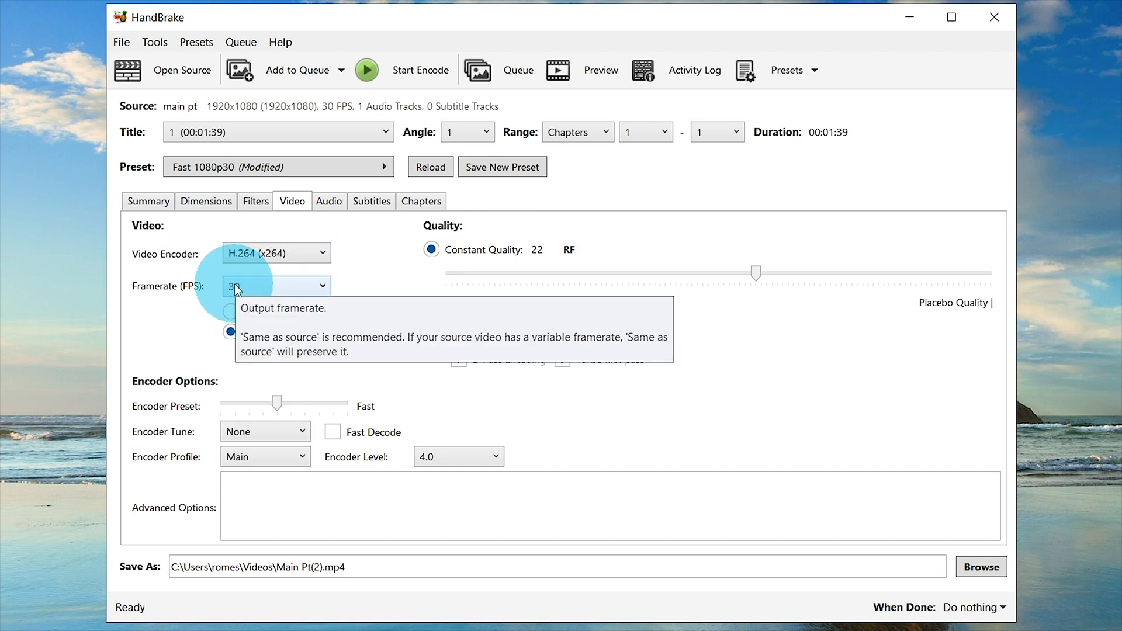
pyautogui.click(276, 286)
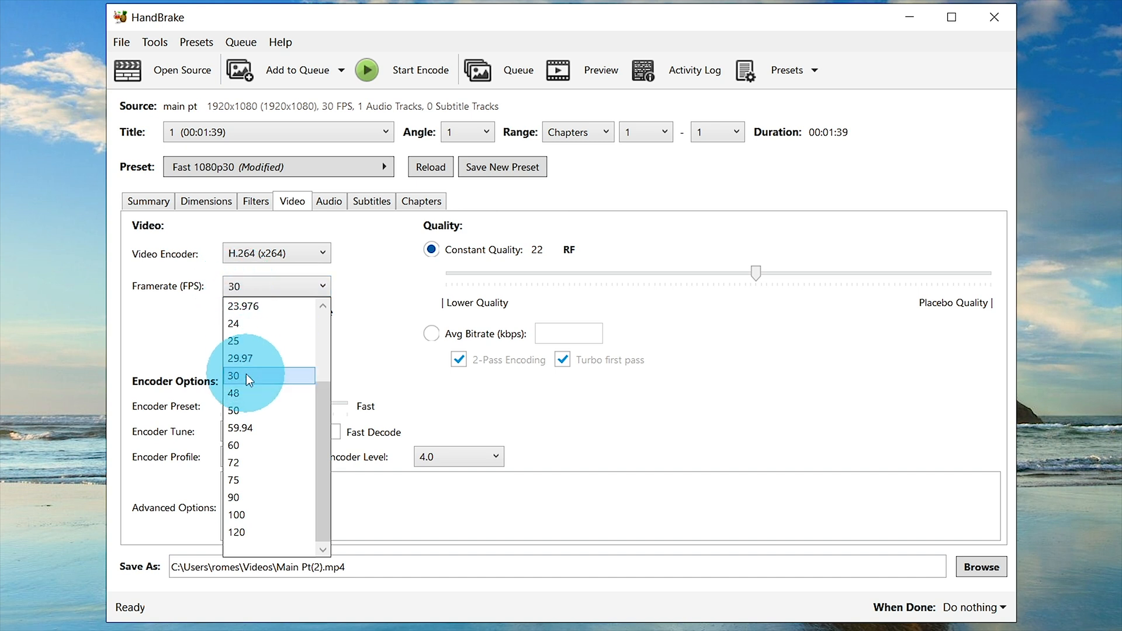
pyautogui.click(233, 375)
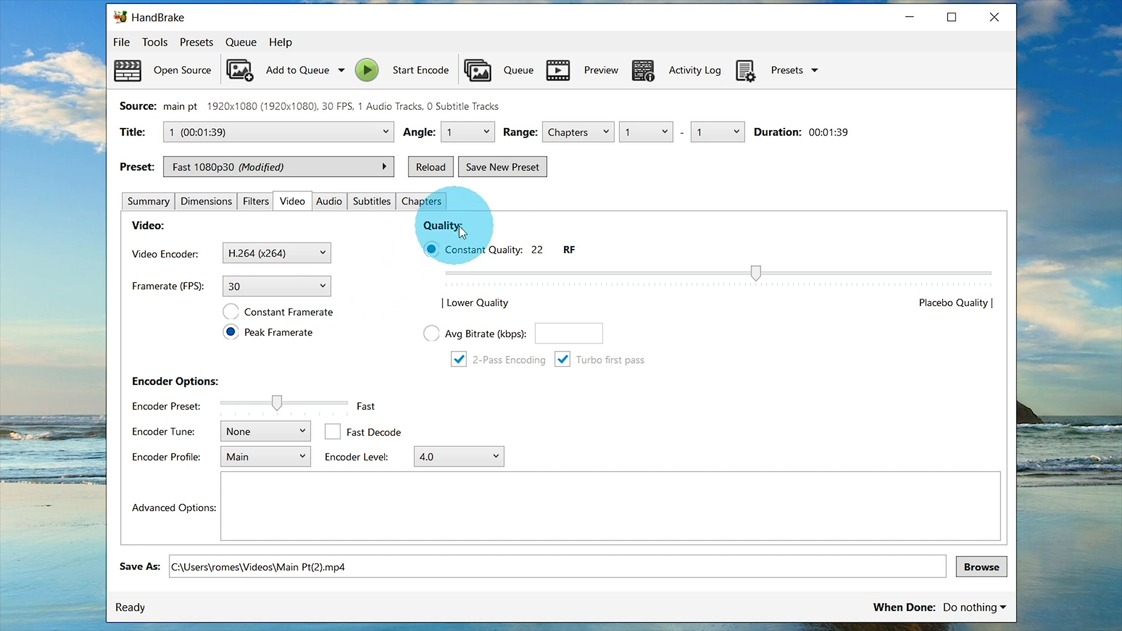
pyautogui.moveTo(489, 267)
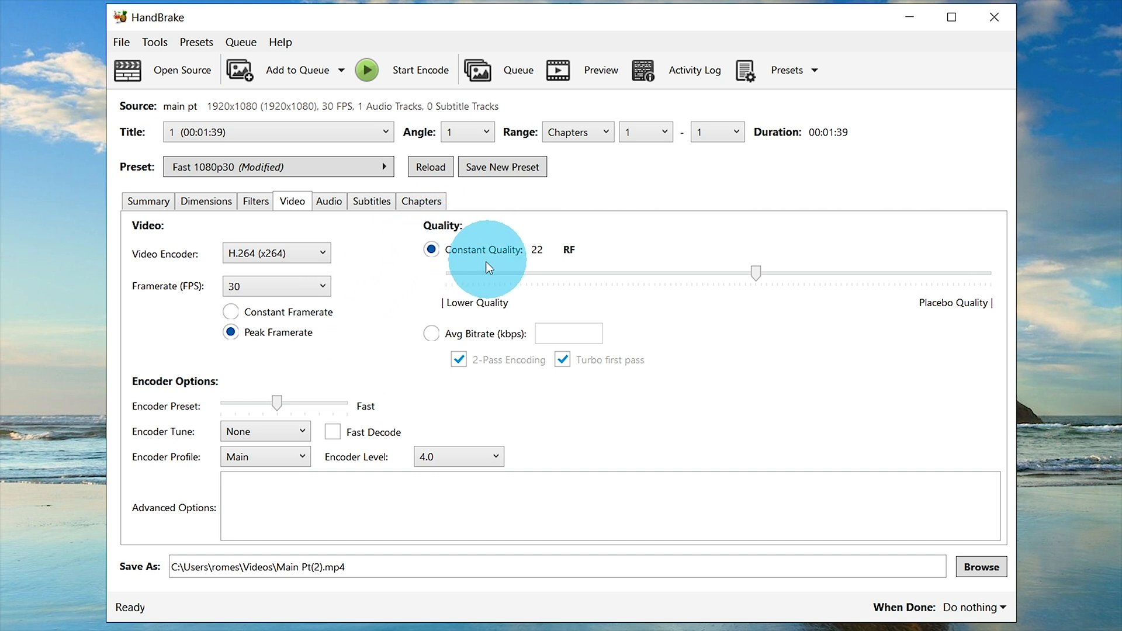
pyautogui.moveTo(462, 342)
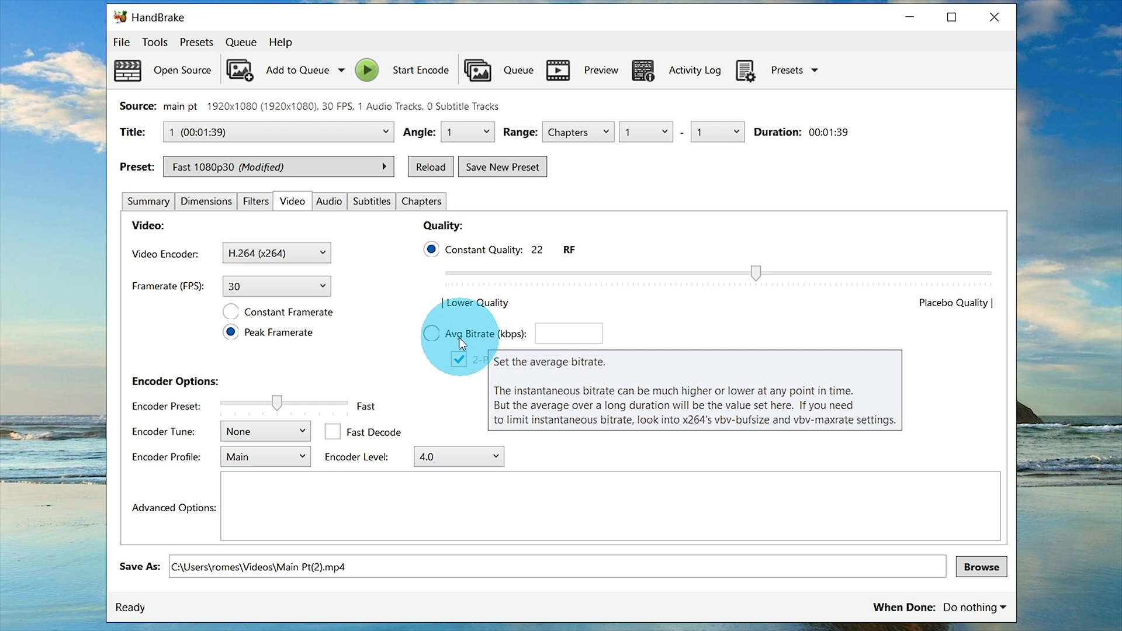
pyautogui.moveTo(415, 309)
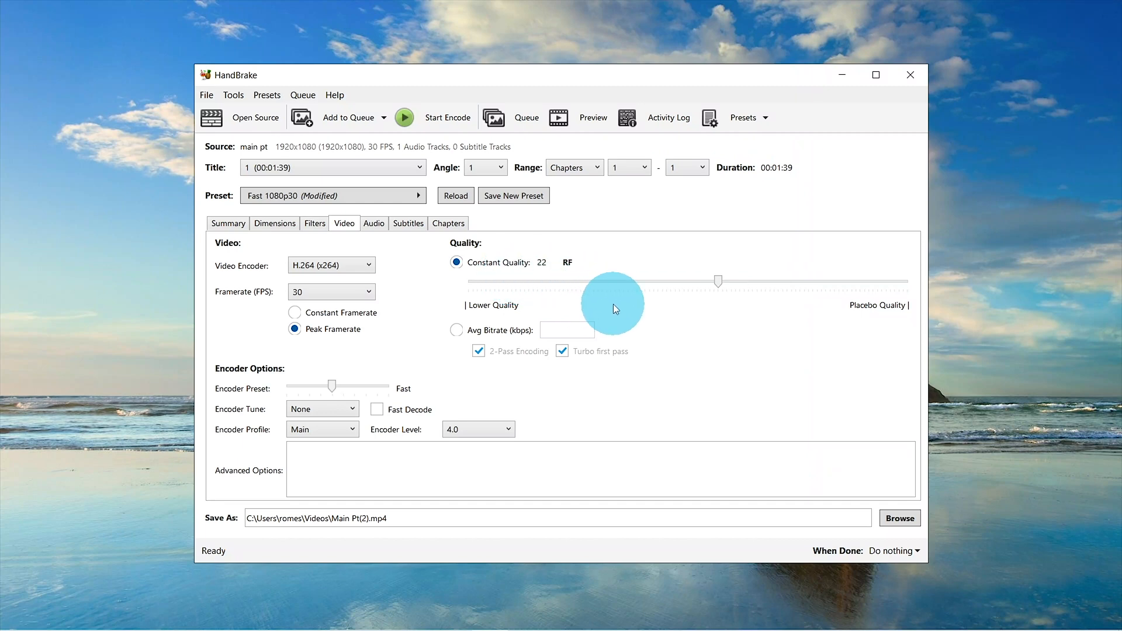
pyautogui.moveTo(847, 294)
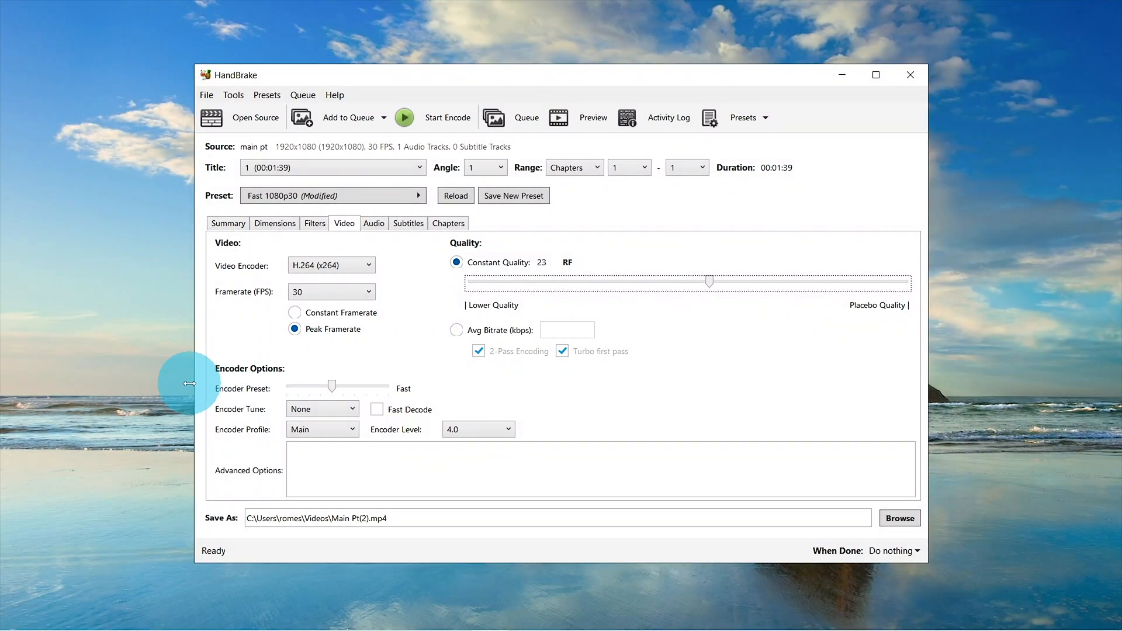
pyautogui.moveTo(250, 374)
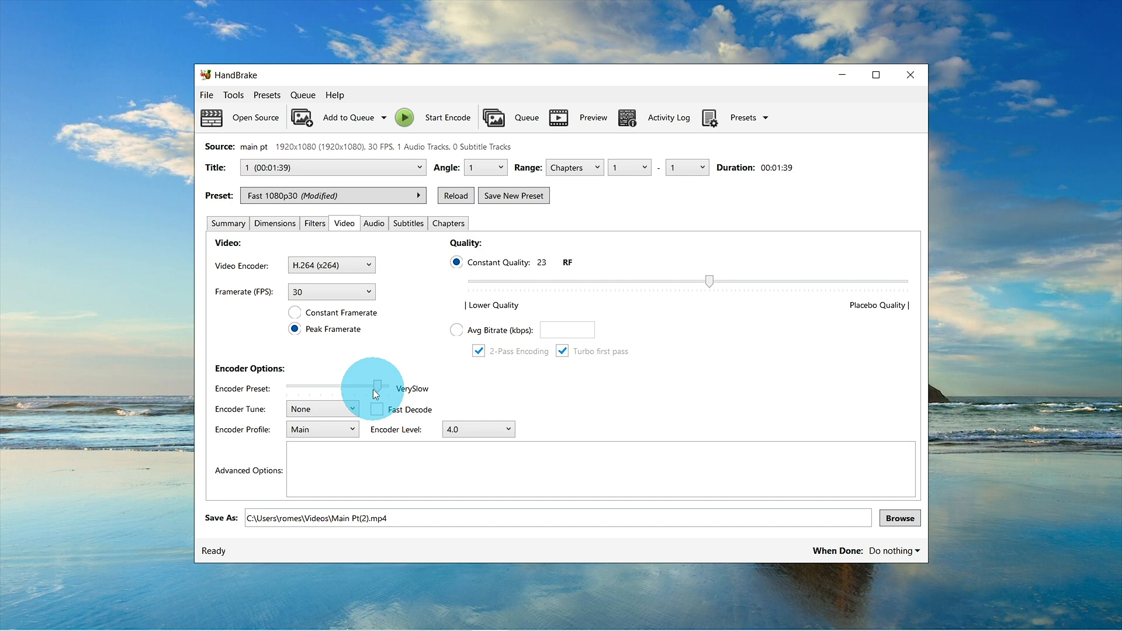
pyautogui.moveTo(414, 299)
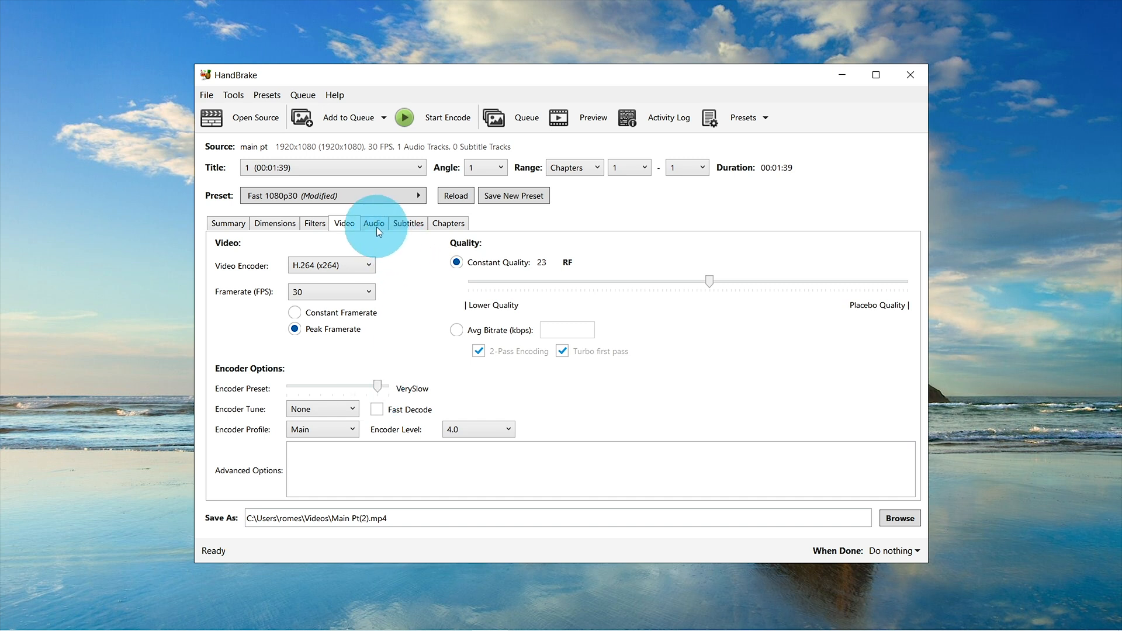
# Step: Keep the audio track as AAC at 160 kbps, then view the subtitle settings
pyautogui.click(374, 223)
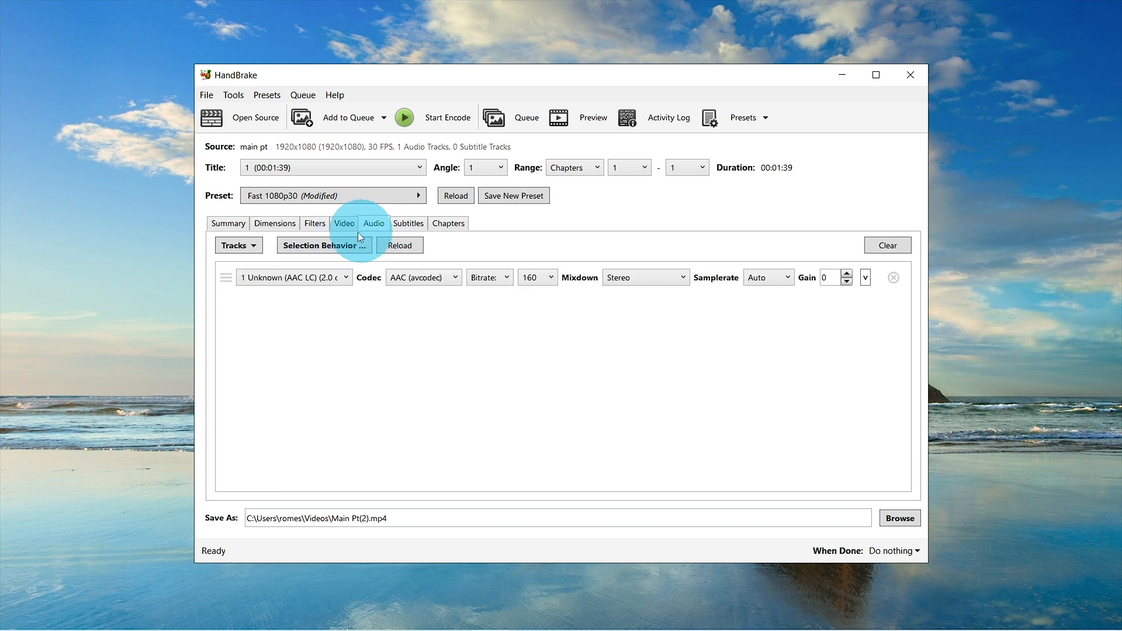
pyautogui.click(422, 278)
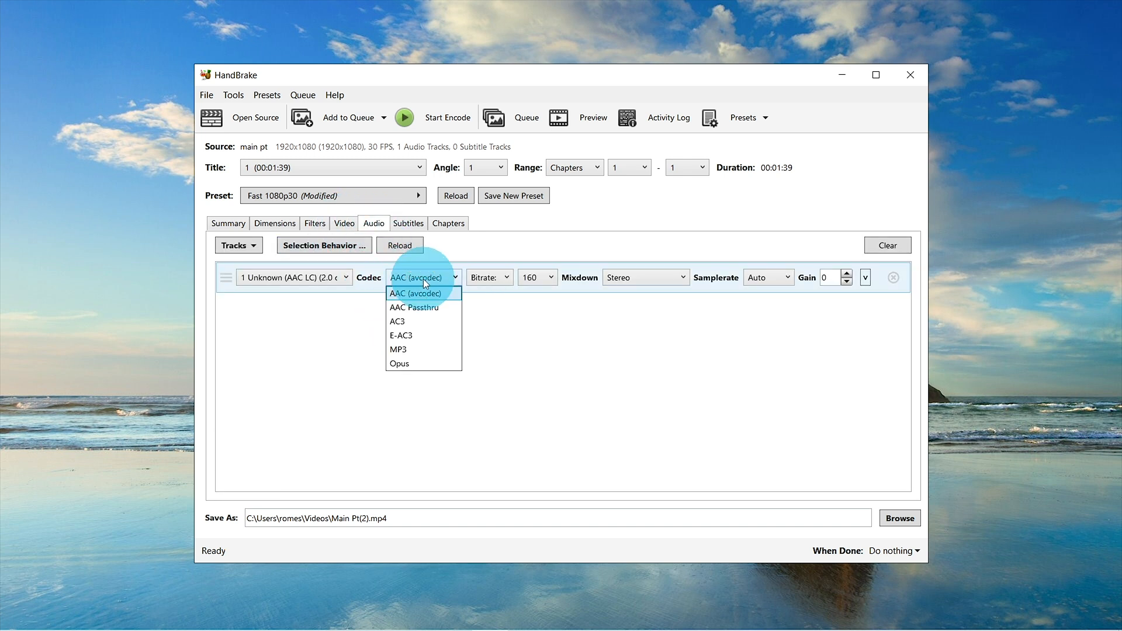
pyautogui.moveTo(417, 300)
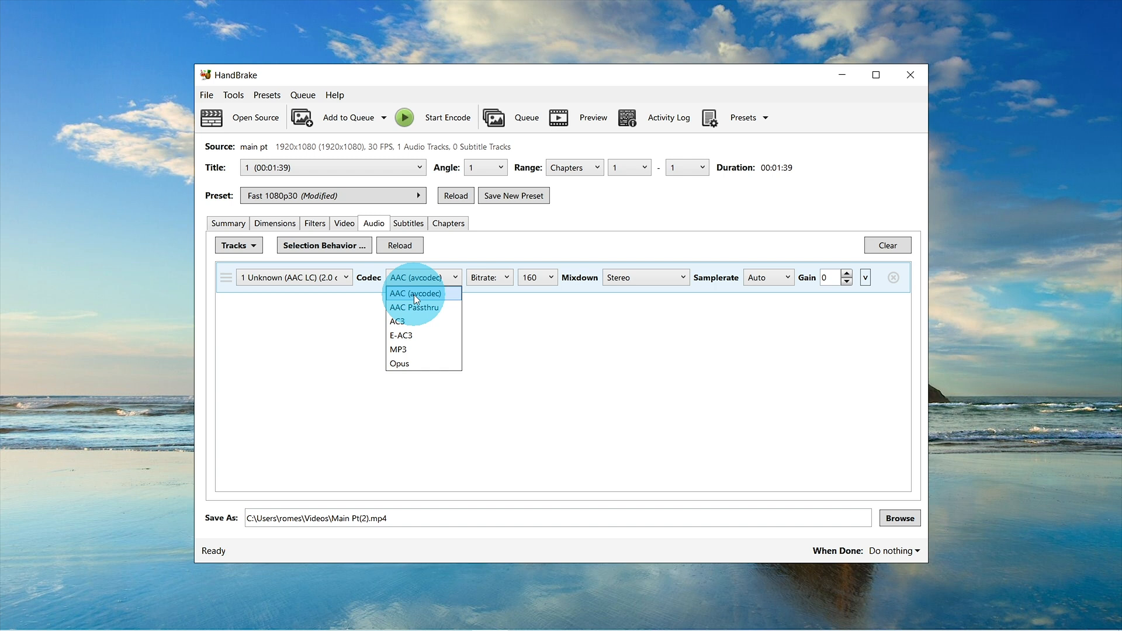
pyautogui.click(536, 277)
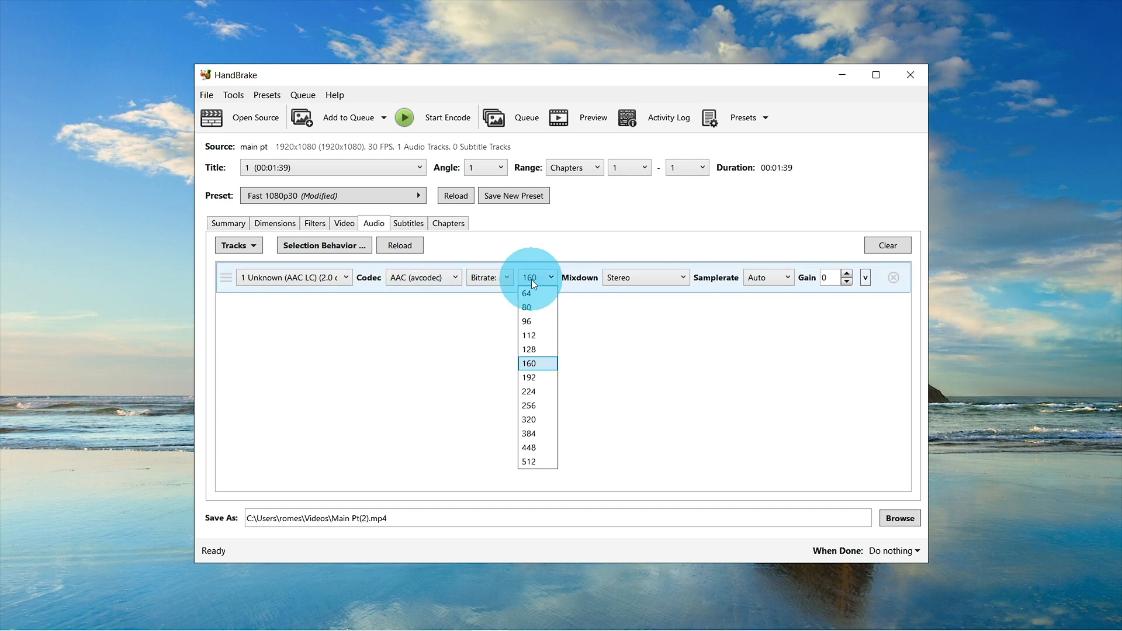
pyautogui.moveTo(533, 363)
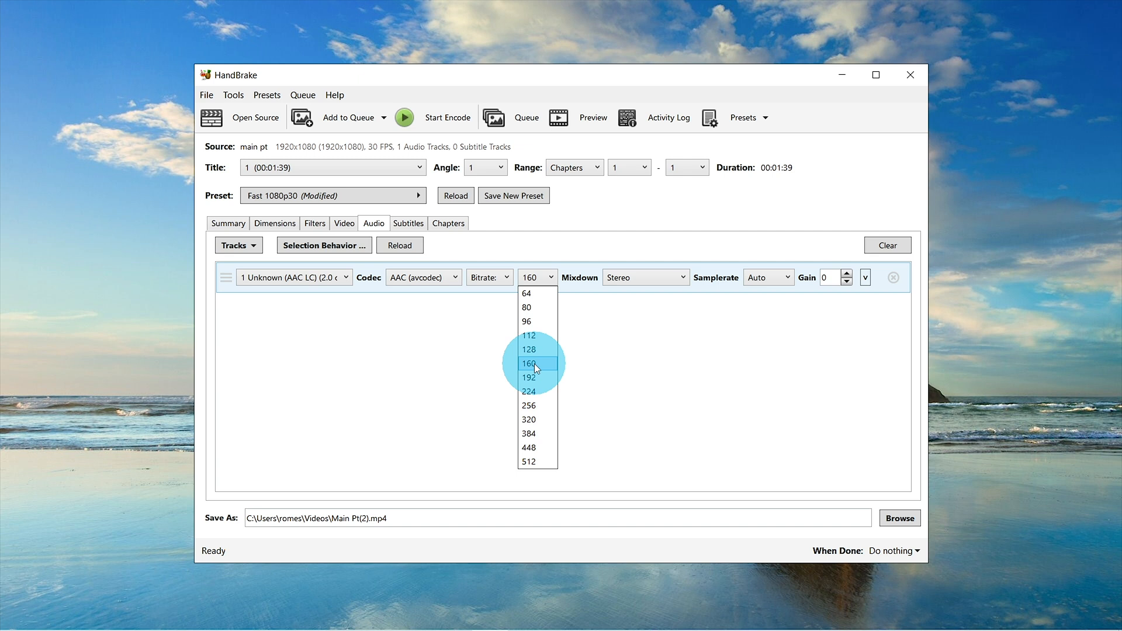
pyautogui.moveTo(540, 410)
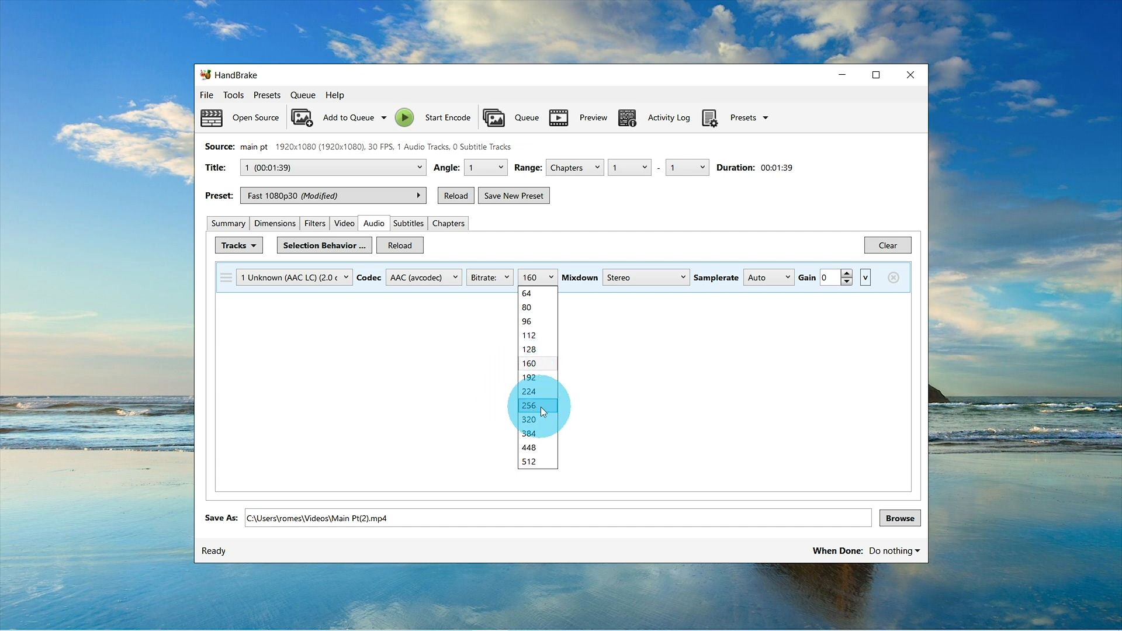
pyautogui.moveTo(529, 364)
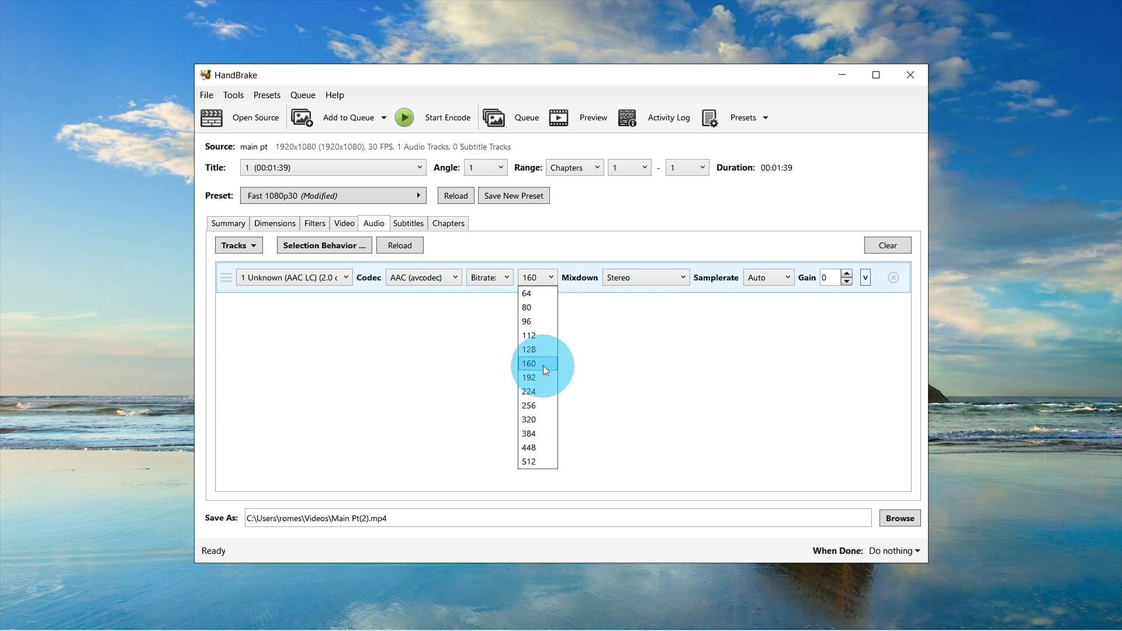
pyautogui.click(529, 363)
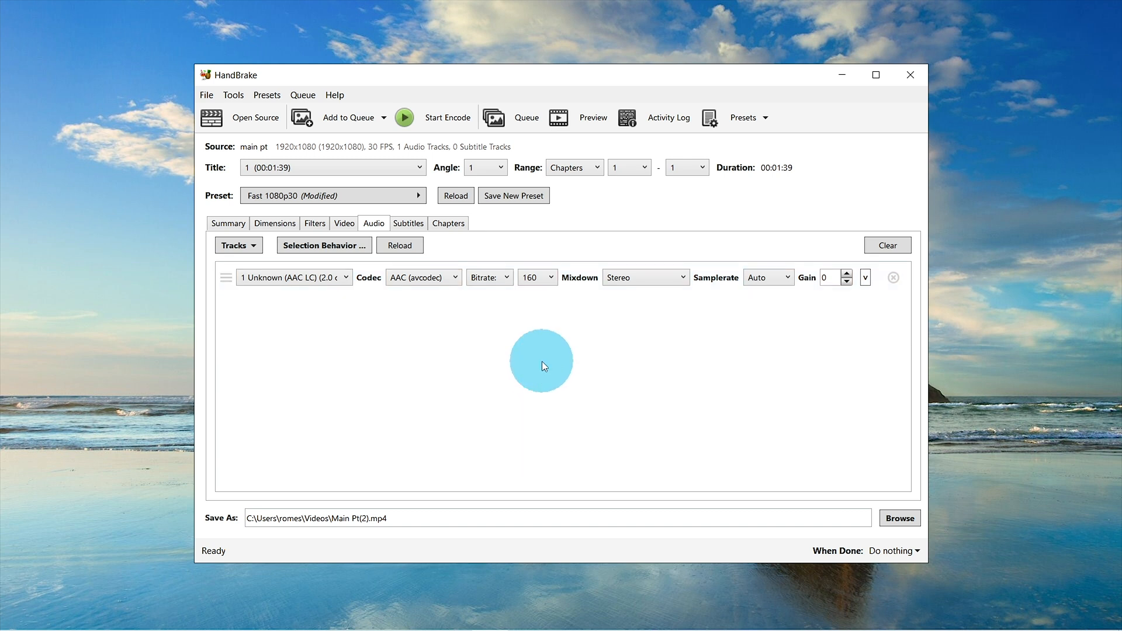
pyautogui.click(408, 223)
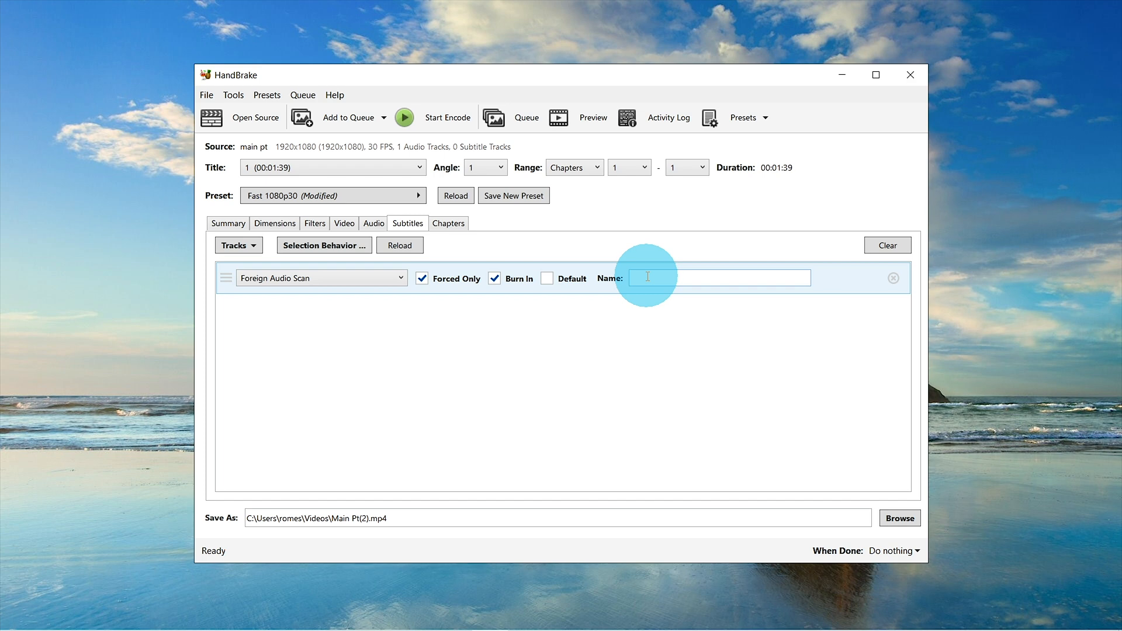
# Step: Review the picture dimensions and check the clip length in the live preview
pyautogui.click(274, 223)
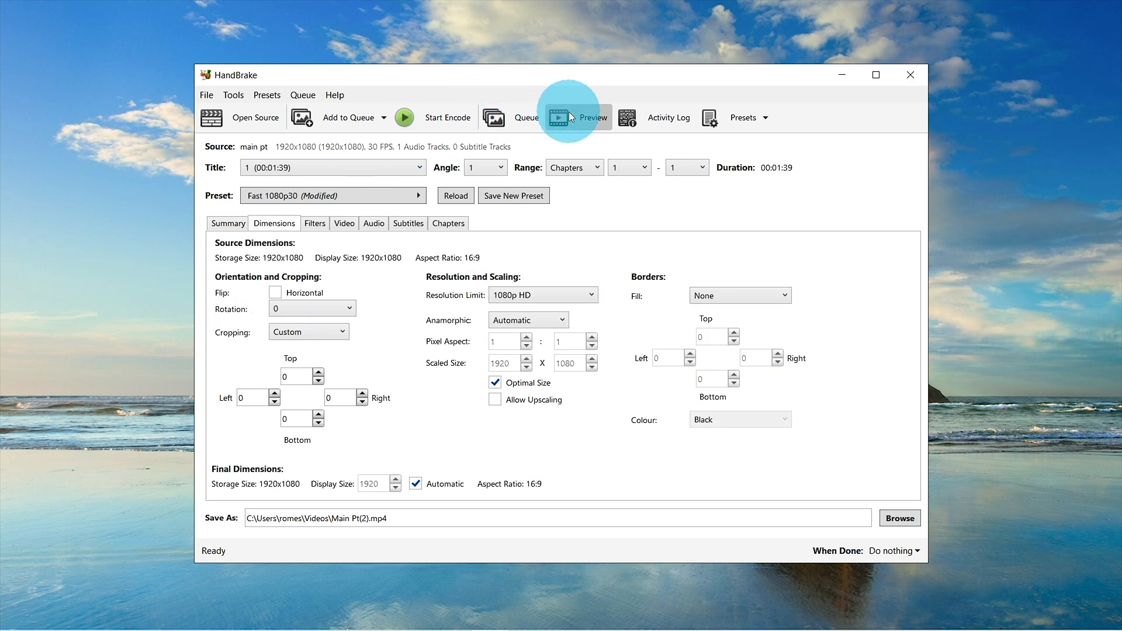
pyautogui.click(568, 117)
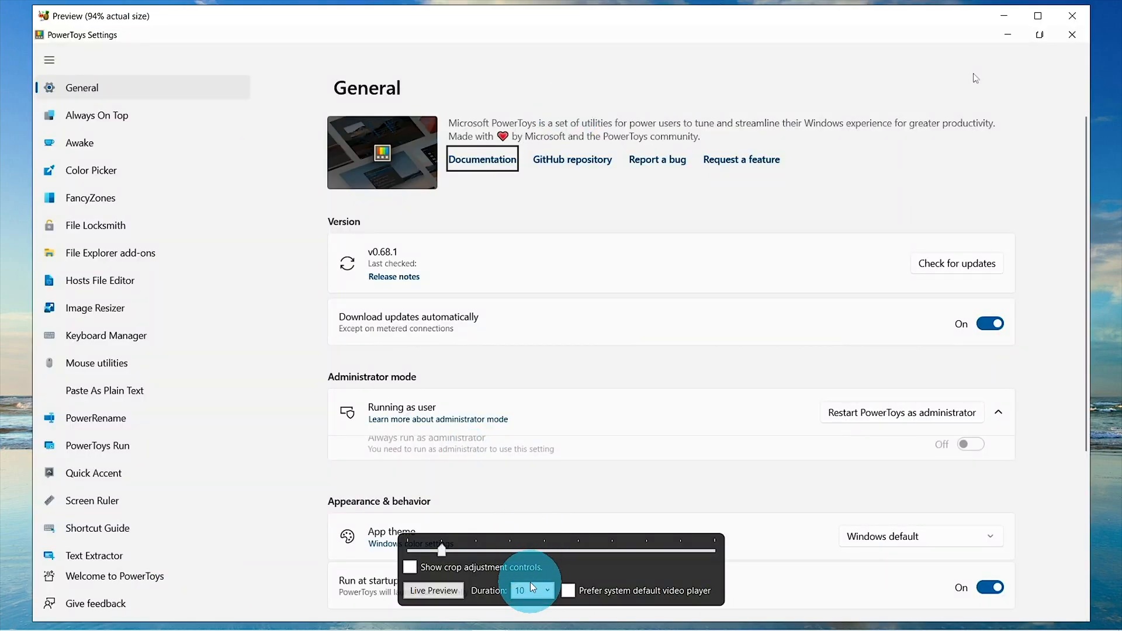
pyautogui.click(530, 590)
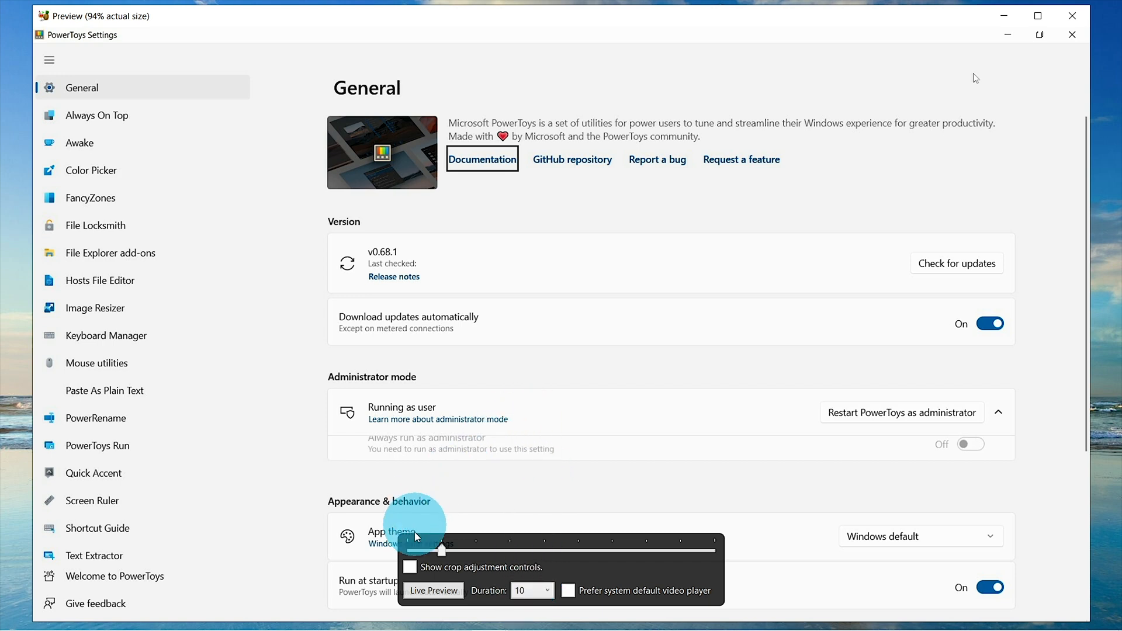
pyautogui.click(433, 590)
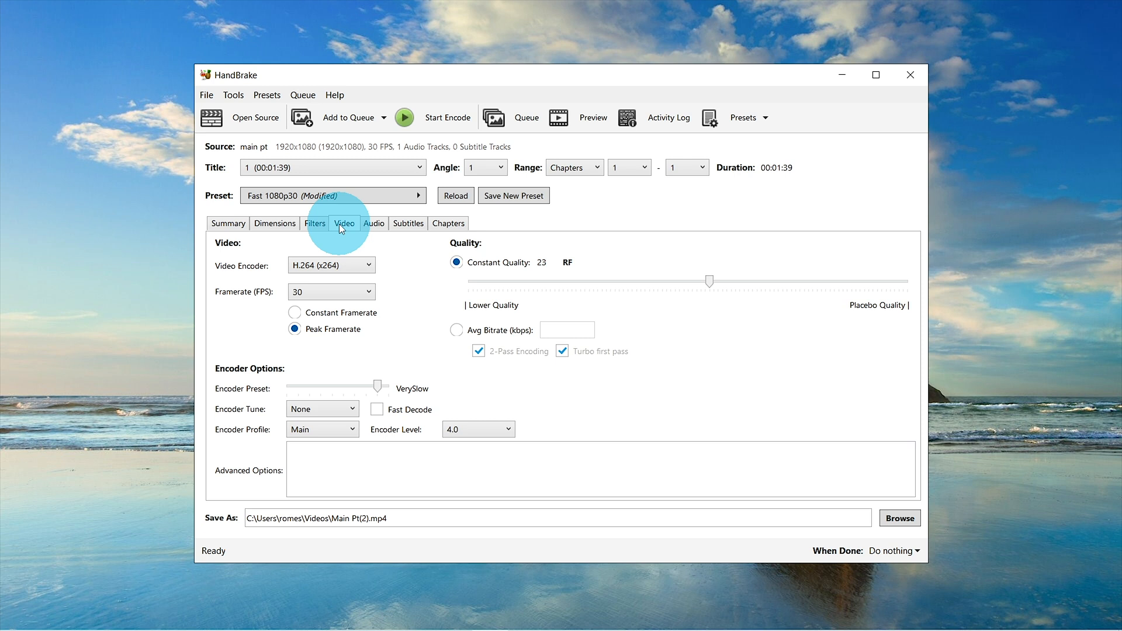
pyautogui.moveTo(390, 300)
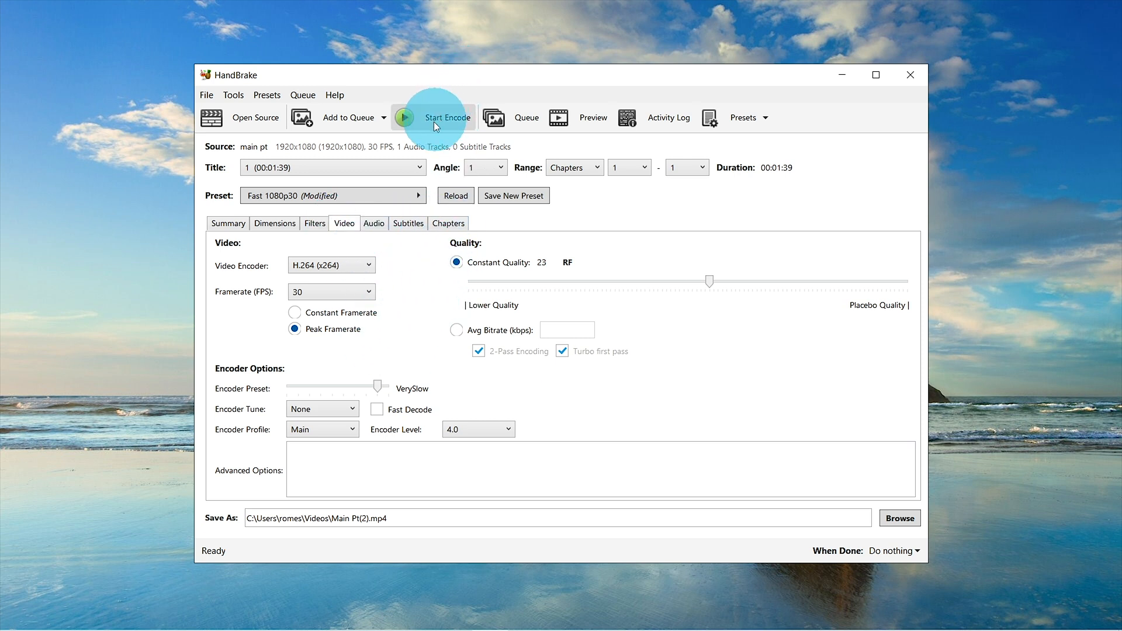
pyautogui.moveTo(292, 492)
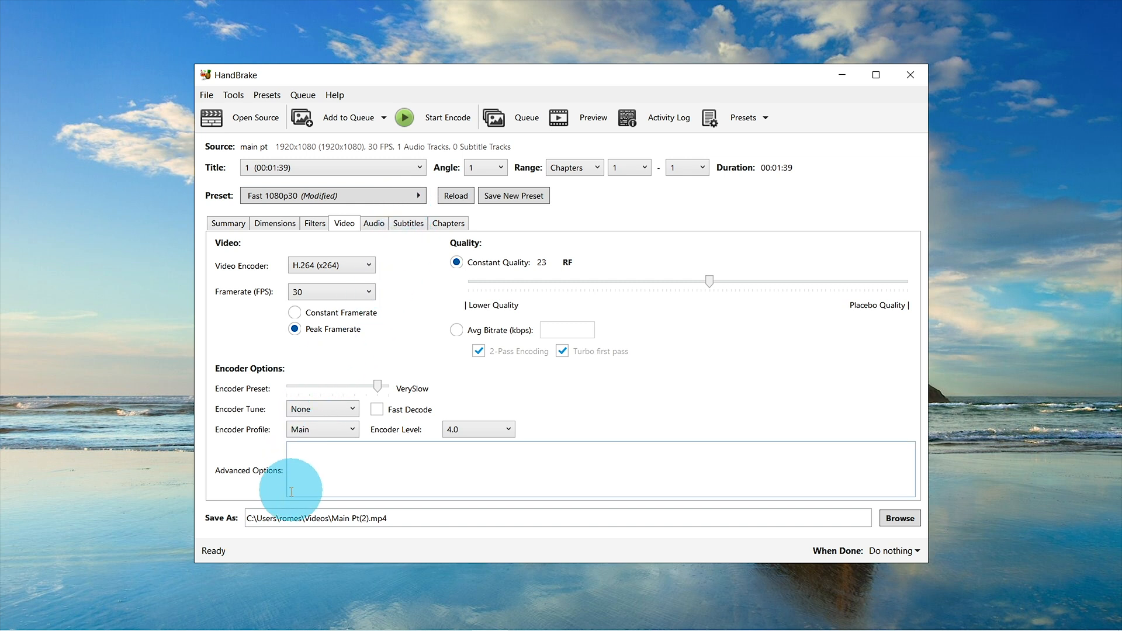
pyautogui.moveTo(395, 493)
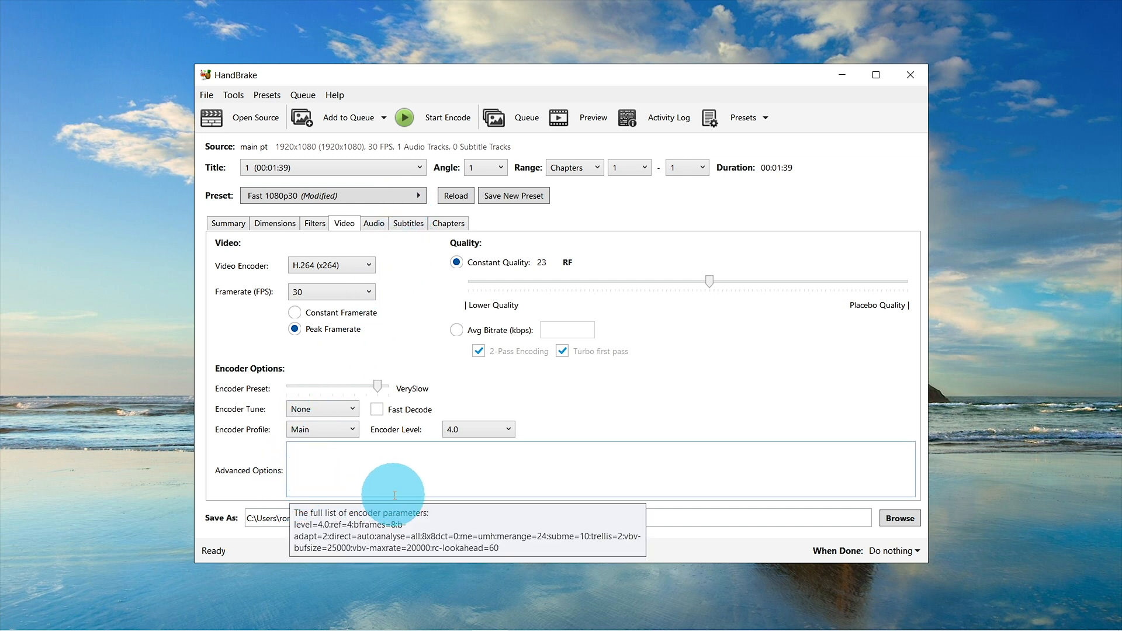
pyautogui.moveTo(900, 518)
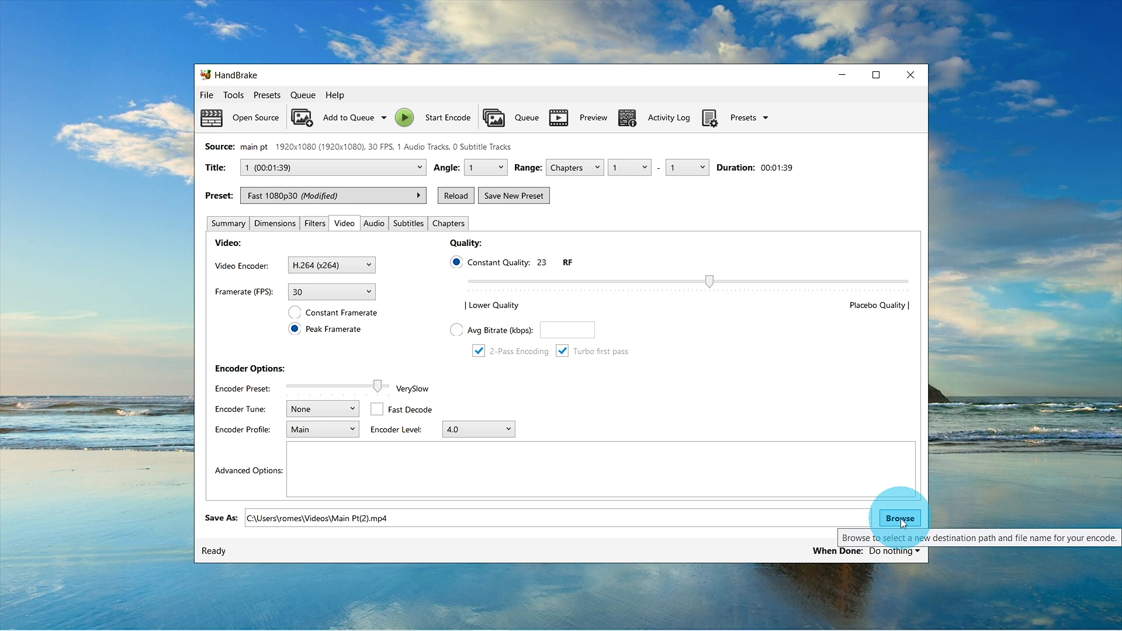
# Step: Confirm the output file as Main Pt(2).mp4 in the Videos folder
pyautogui.click(899, 519)
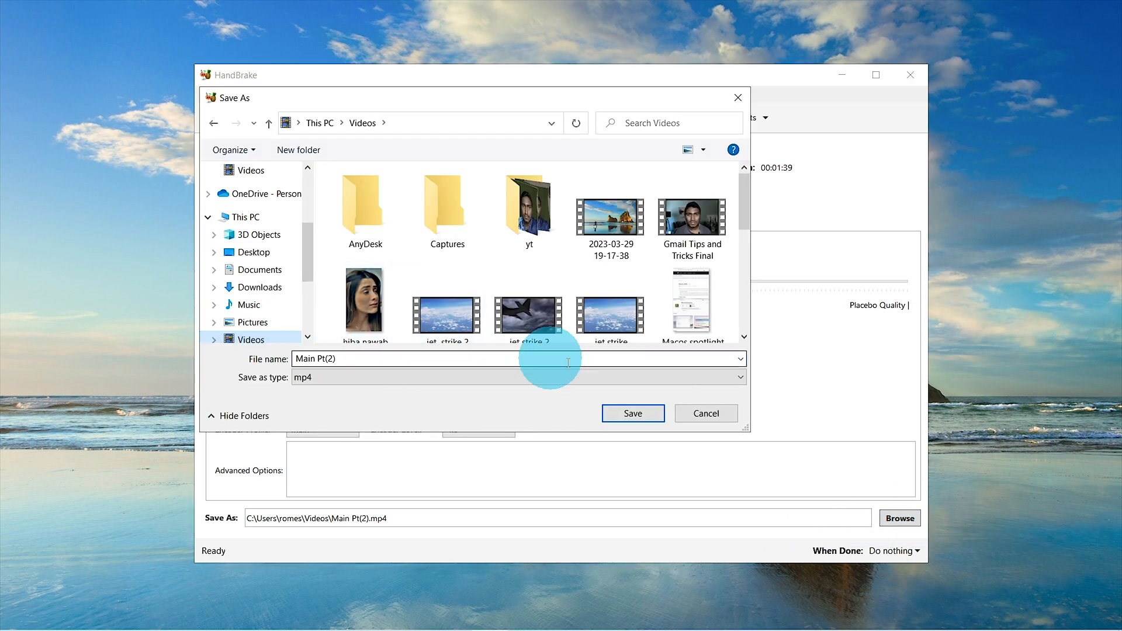
pyautogui.click(632, 413)
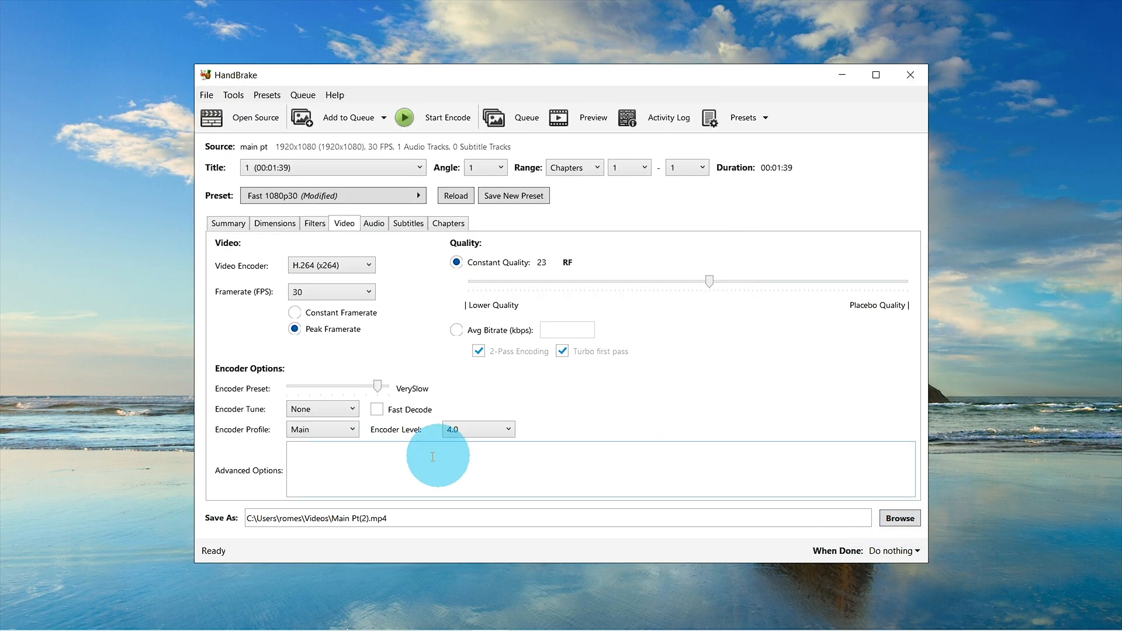
pyautogui.moveTo(393, 518)
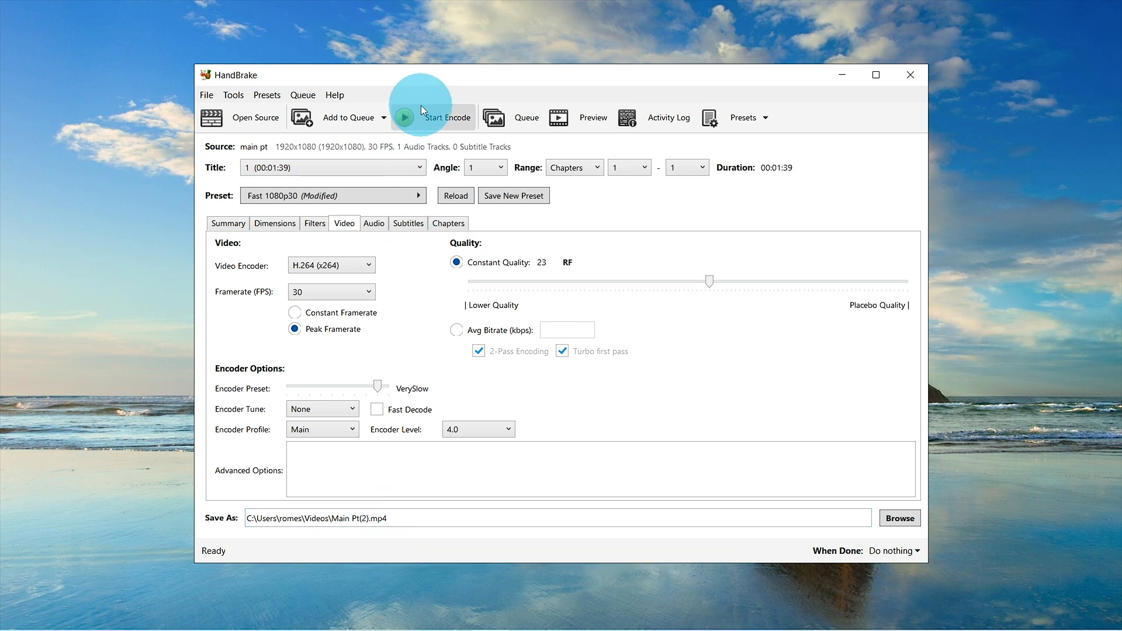
# Step: Start encoding Main Pt(2).mp4 with the configured settings
pyautogui.click(429, 117)
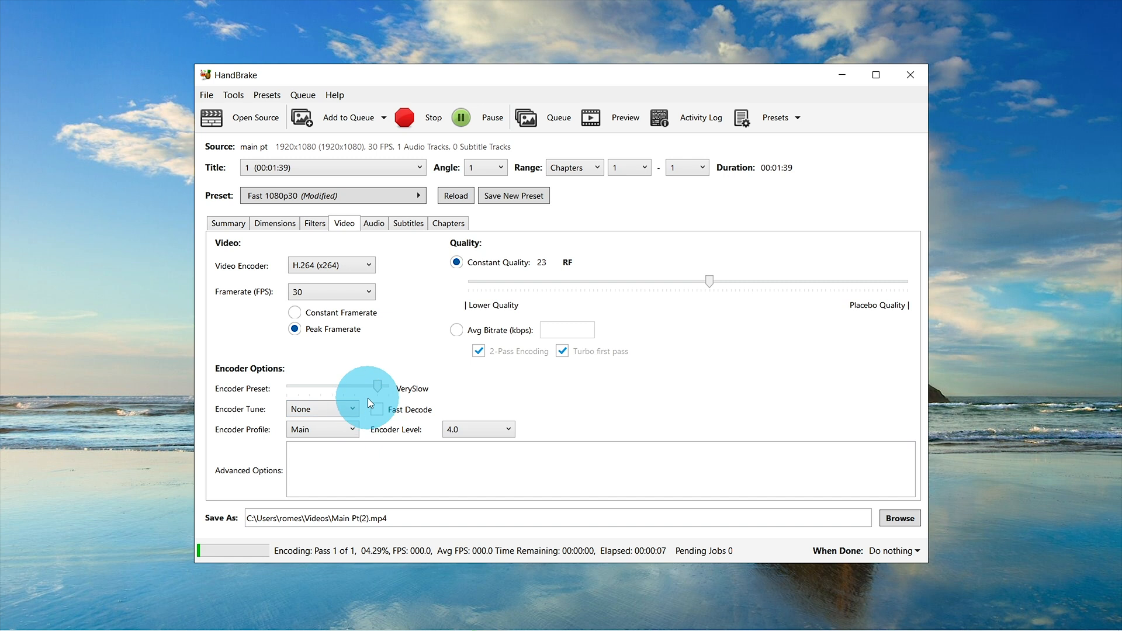
pyautogui.moveTo(382, 388)
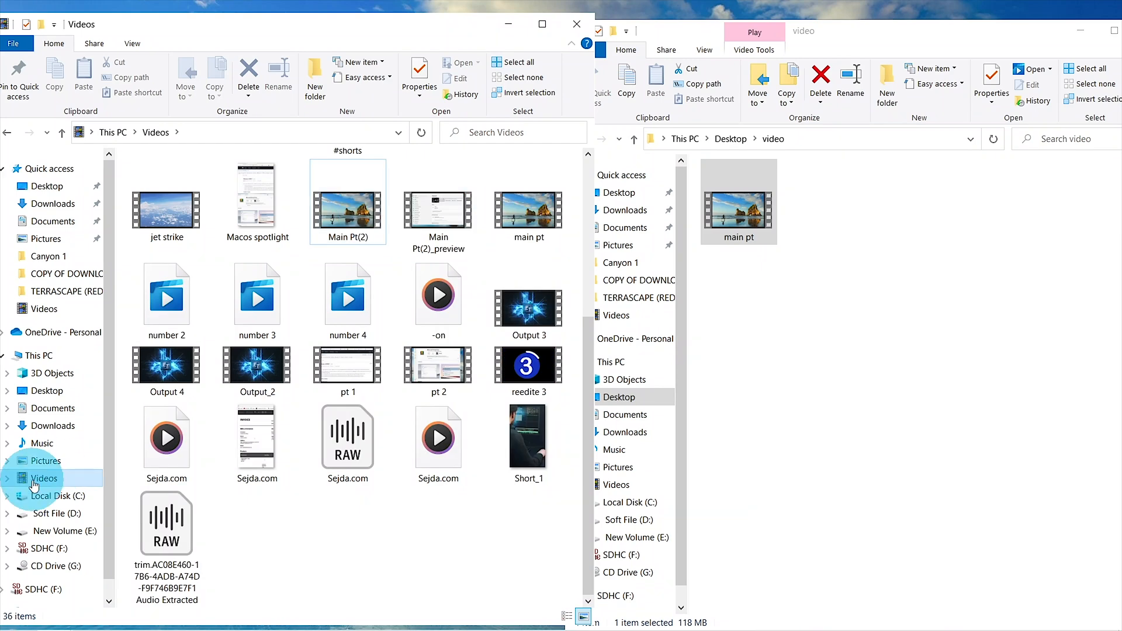
pyautogui.scroll(3)
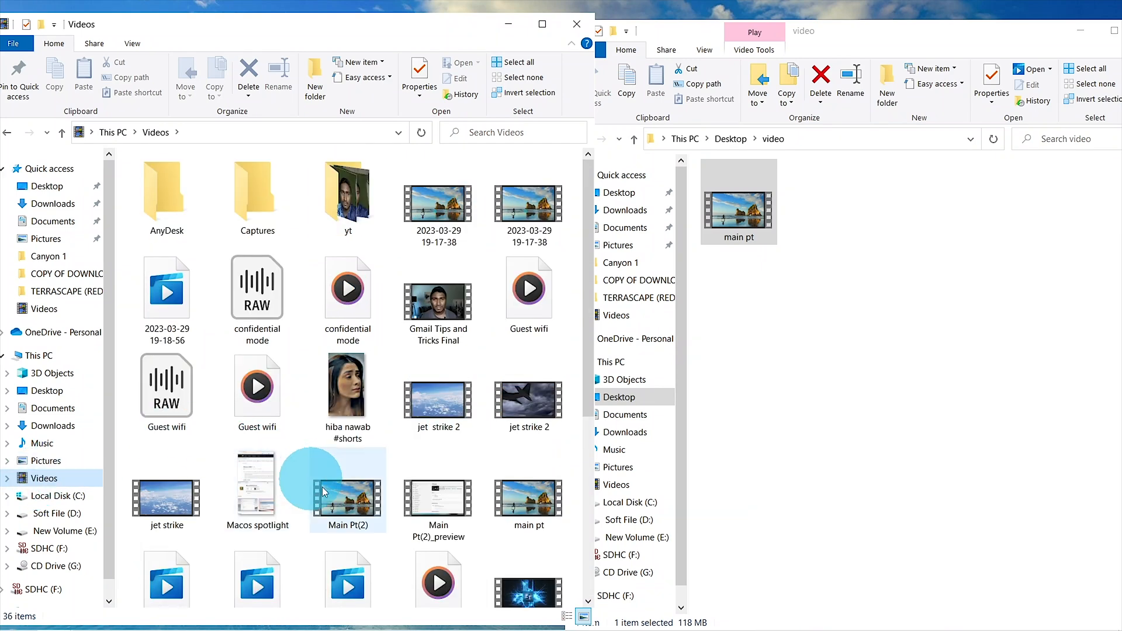
pyautogui.click(348, 487)
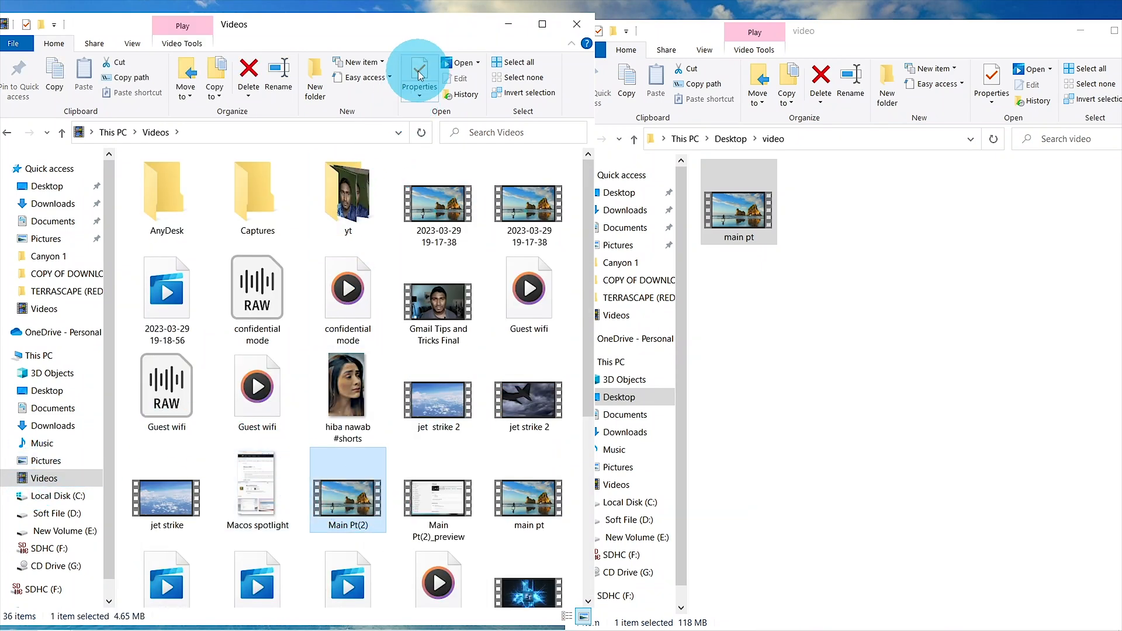
pyautogui.click(419, 79)
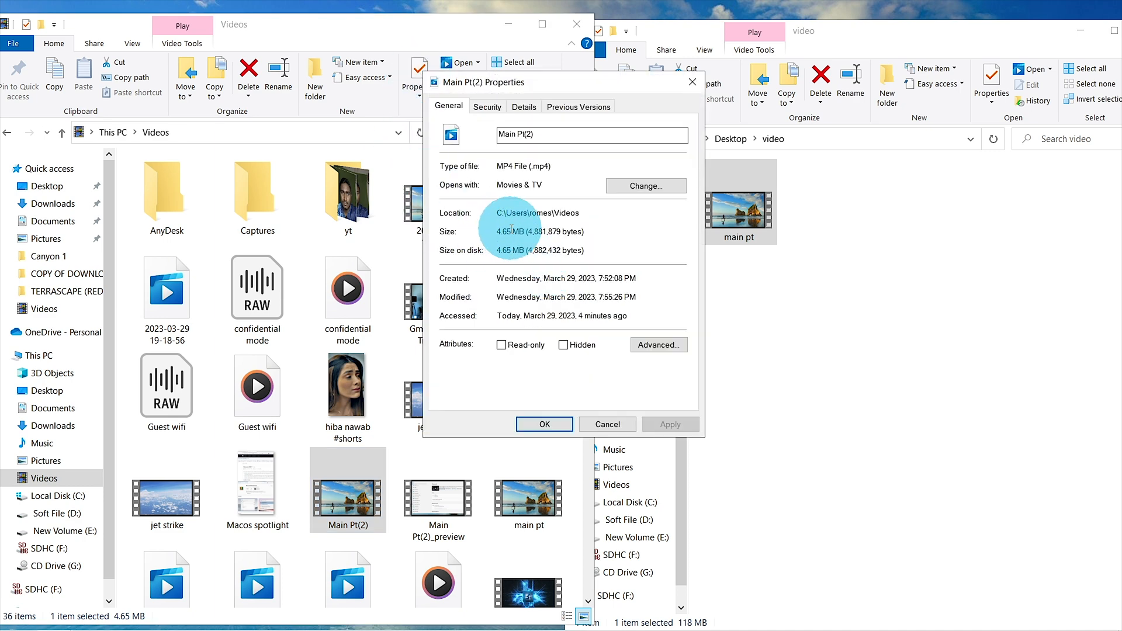
pyautogui.click(545, 425)
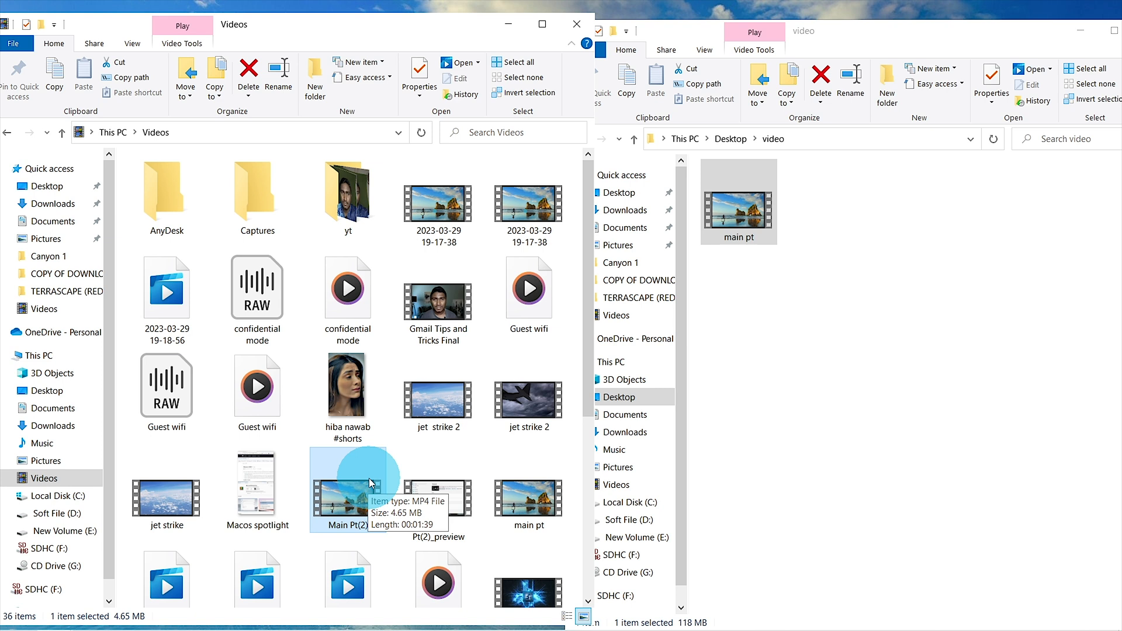
pyautogui.click(738, 199)
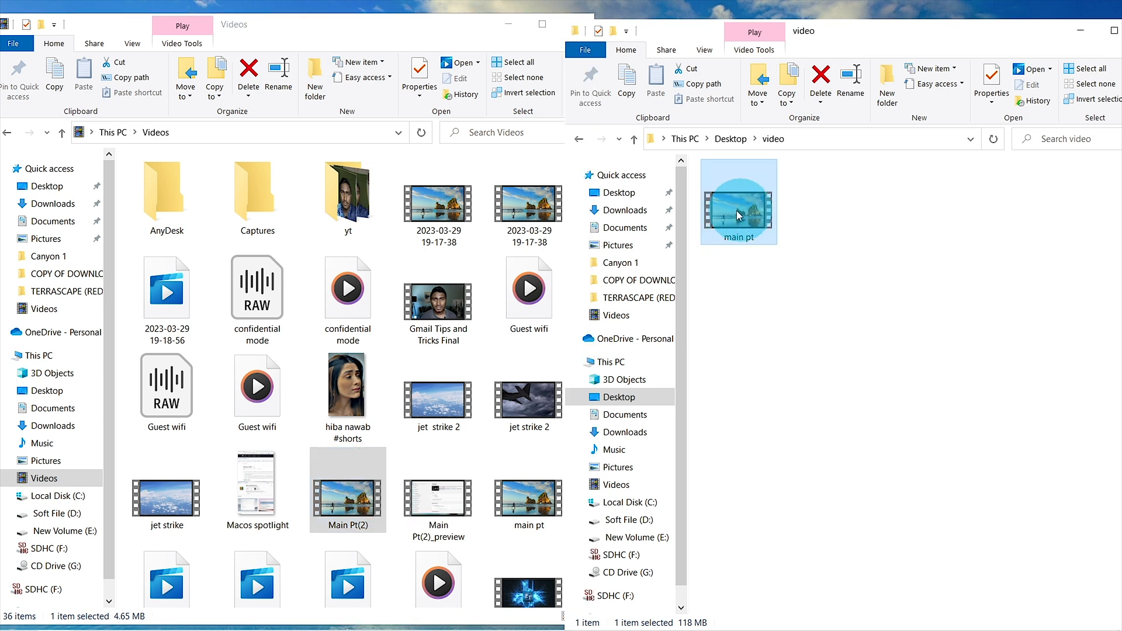
pyautogui.moveTo(738, 208)
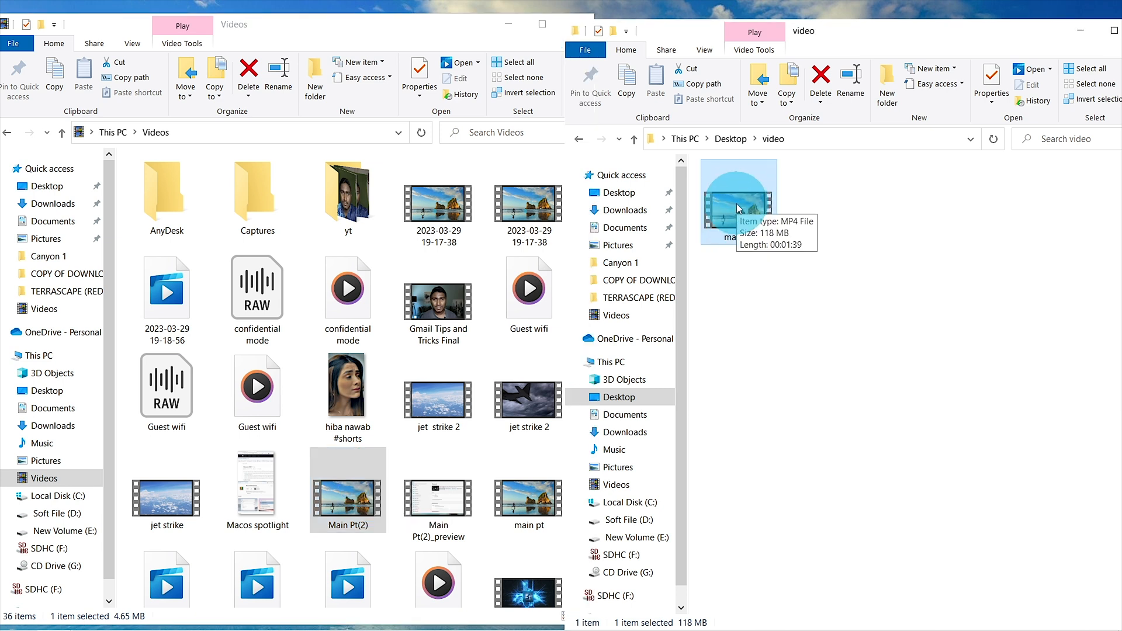